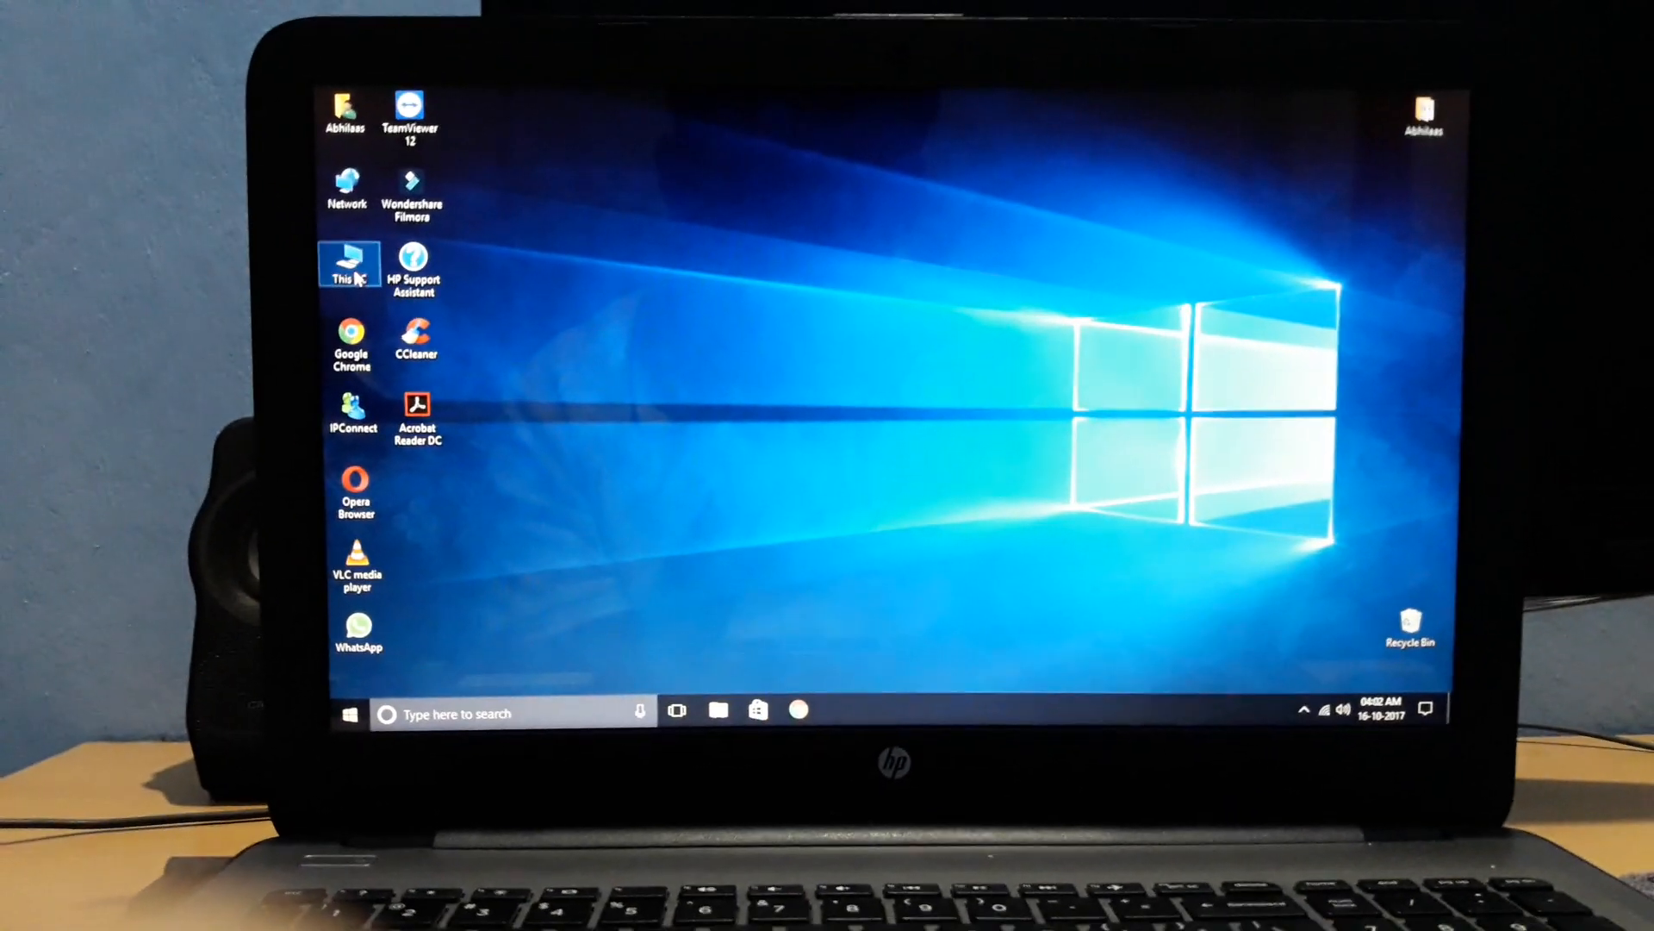
# - Browse from This PC into C:\Windows and scroll down to the SoftwareDistribution folder
pyautogui.doubleClick(348, 263)
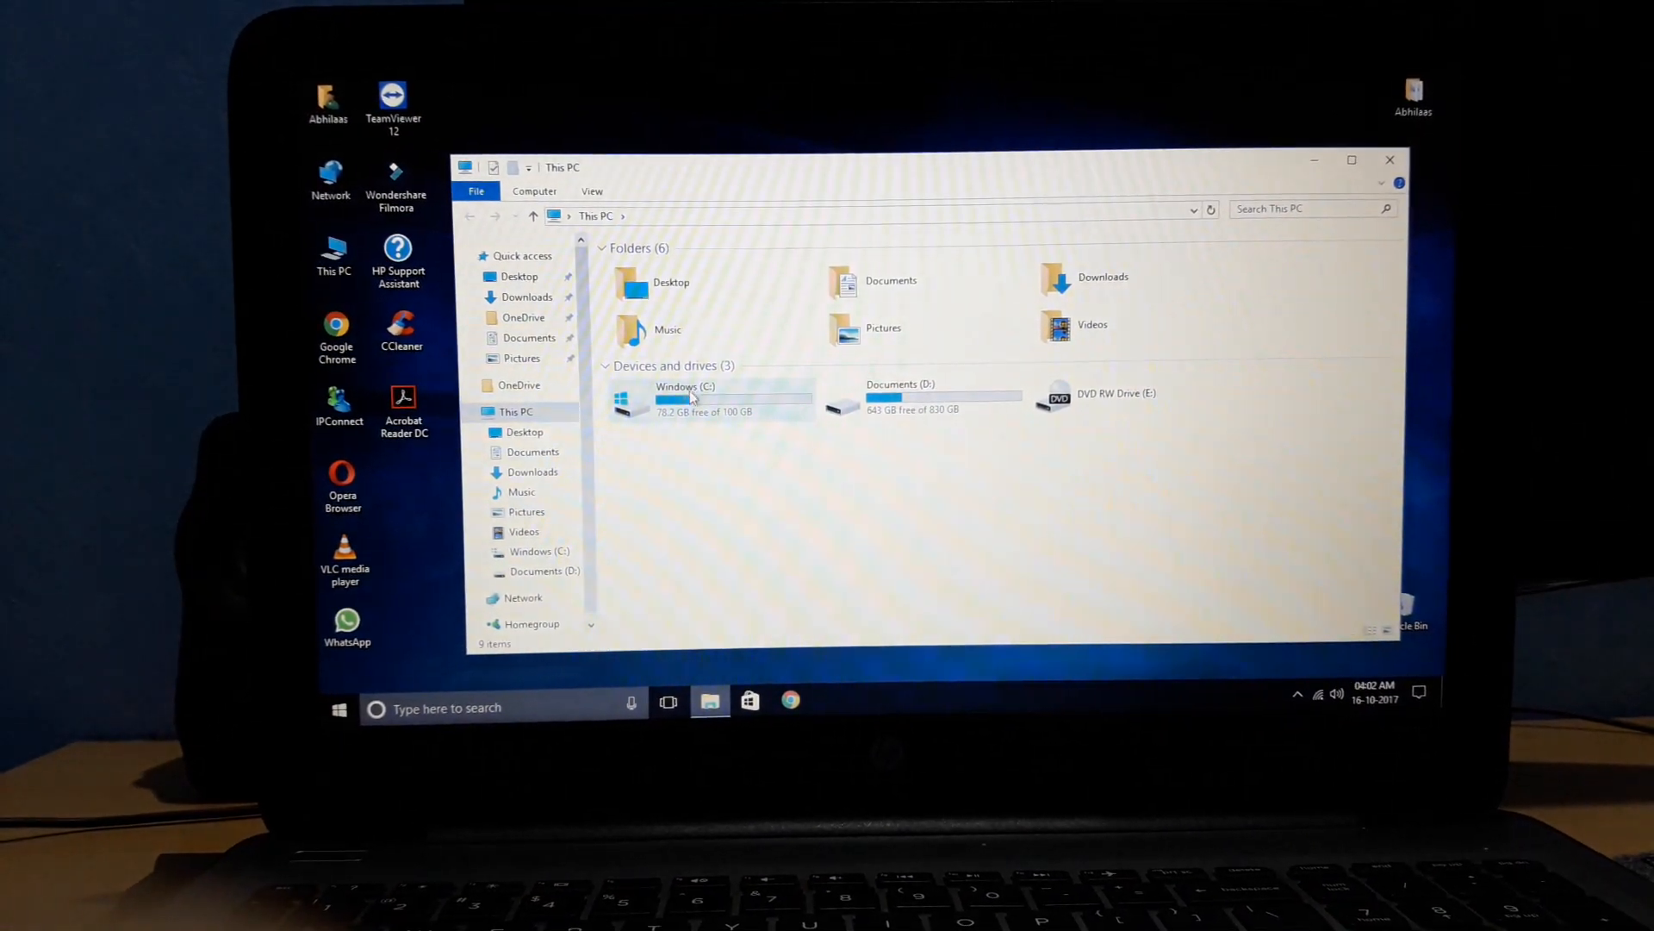
pyautogui.doubleClick(686, 399)
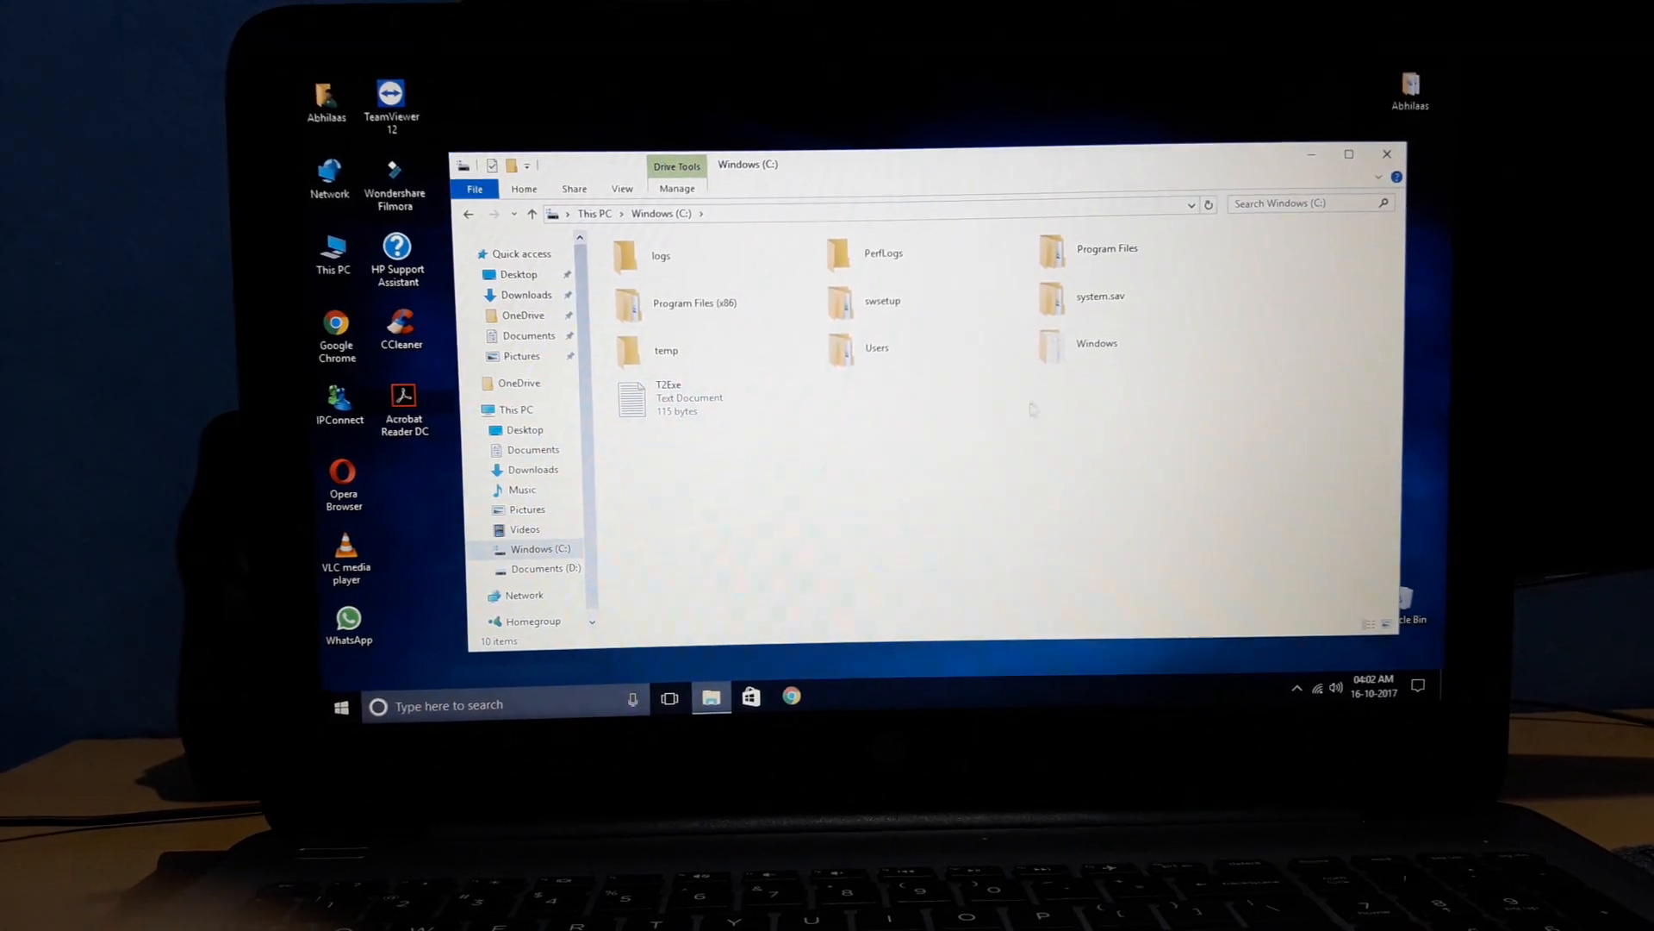
pyautogui.doubleClick(1096, 343)
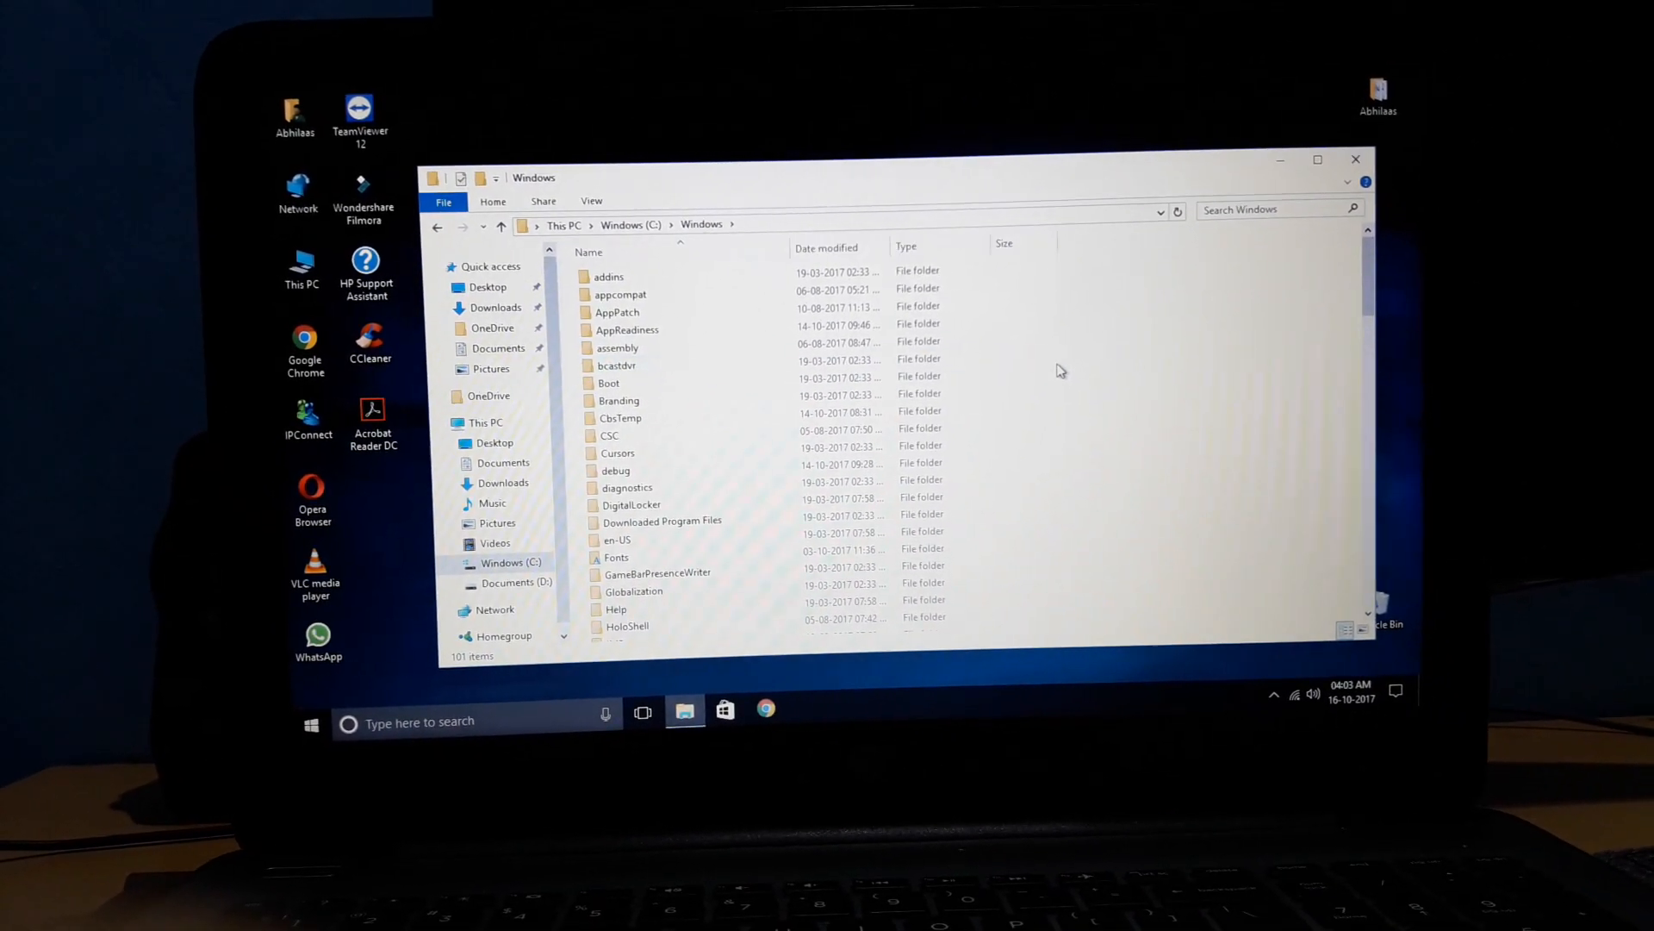
pyautogui.scroll(-3)
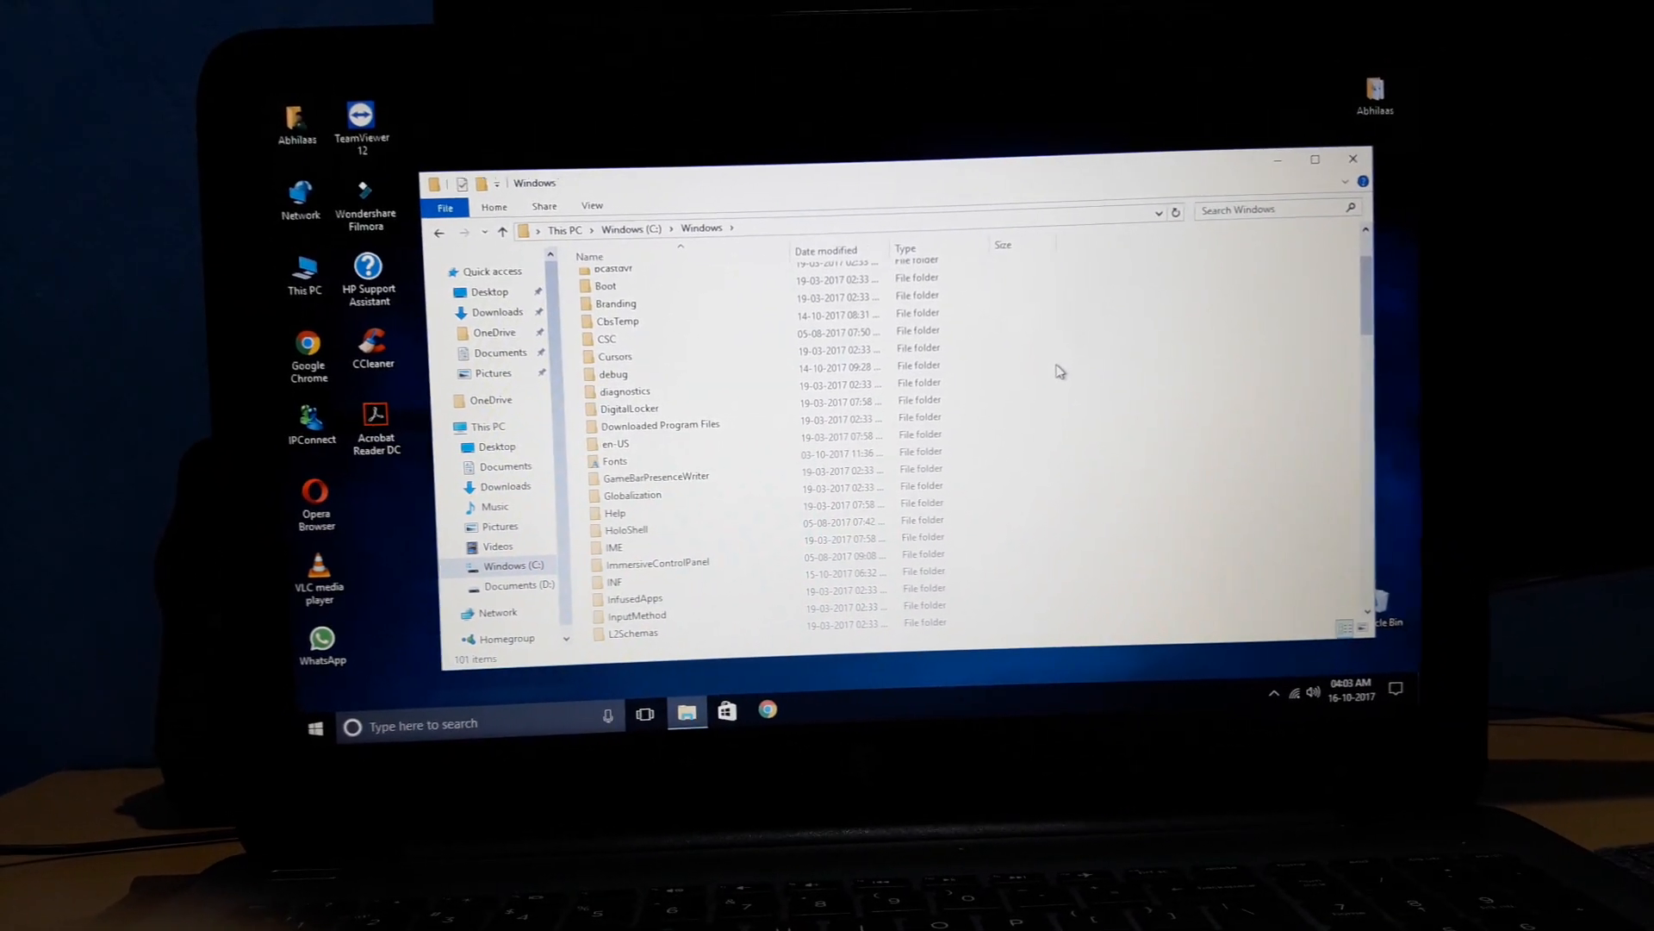
pyautogui.scroll(-3)
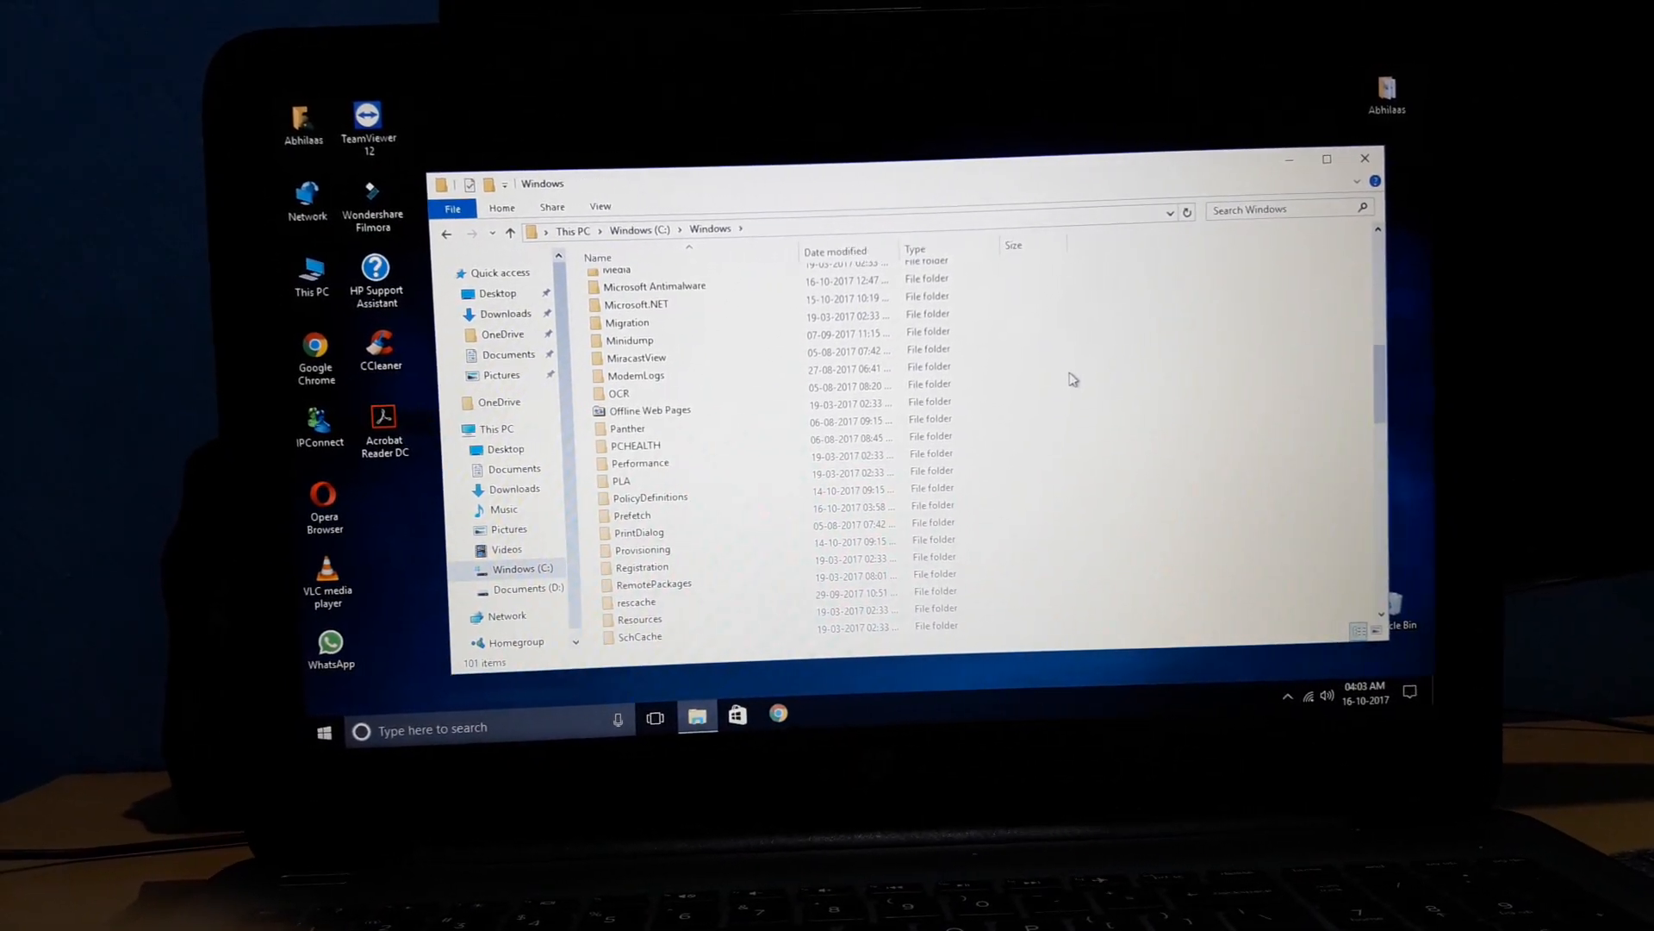
pyautogui.scroll(-3)
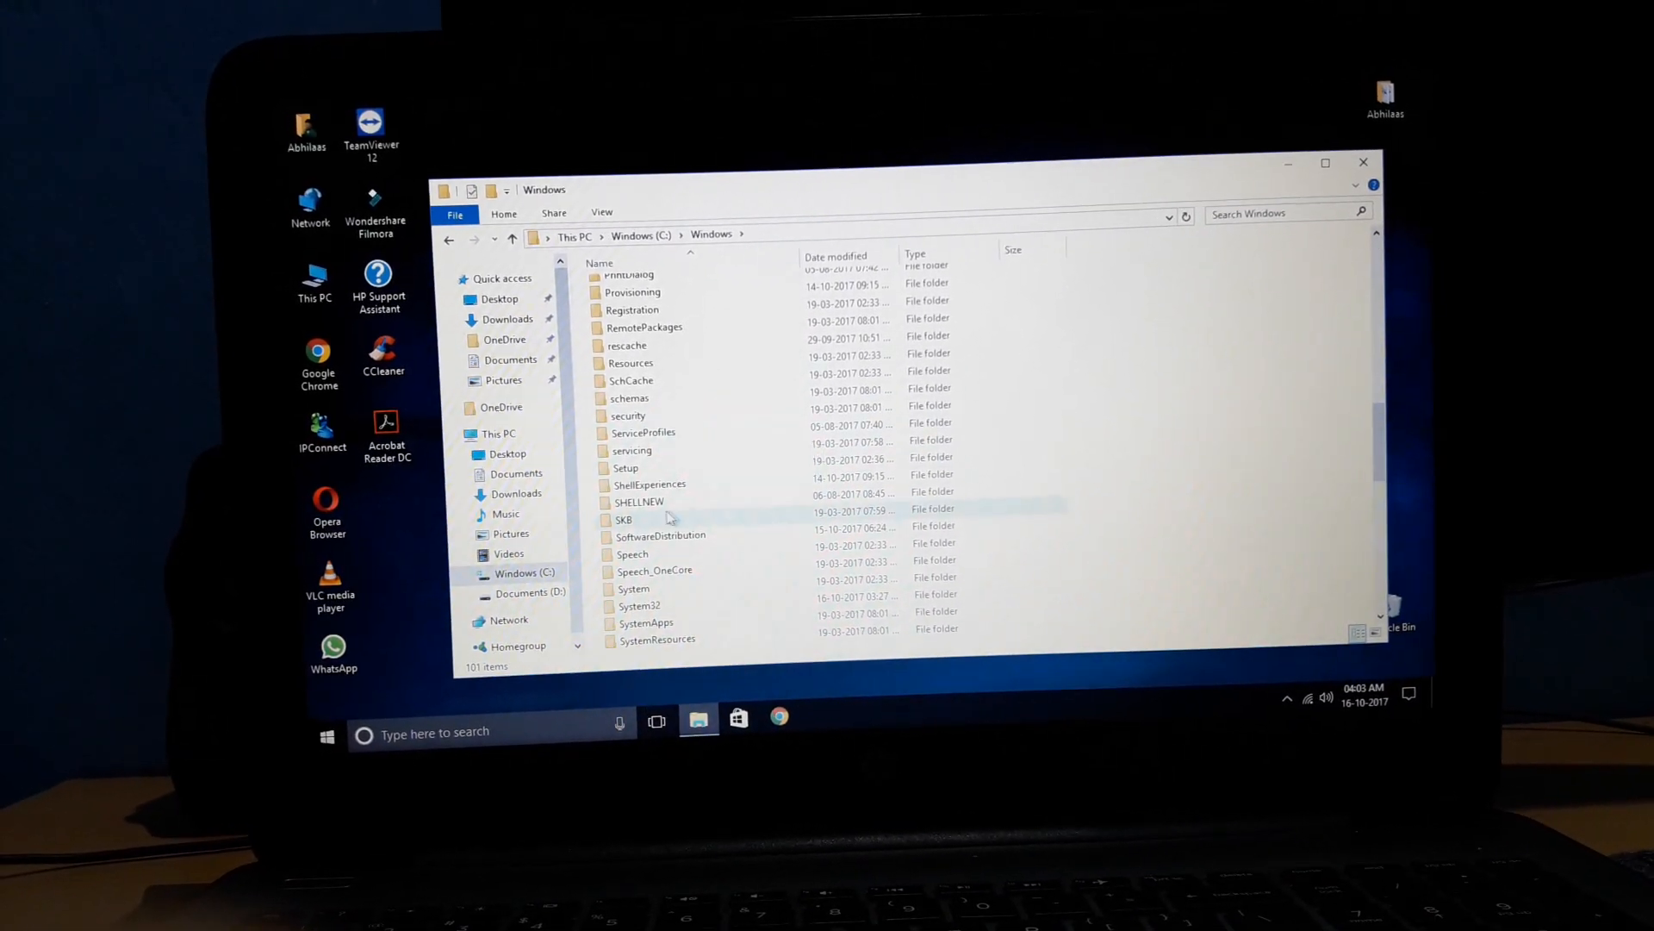
# - Inspect SoftwareDistribution's contents and check its Properties: 98.8 MB in 20 files, 12 folders
pyautogui.doubleClick(661, 535)
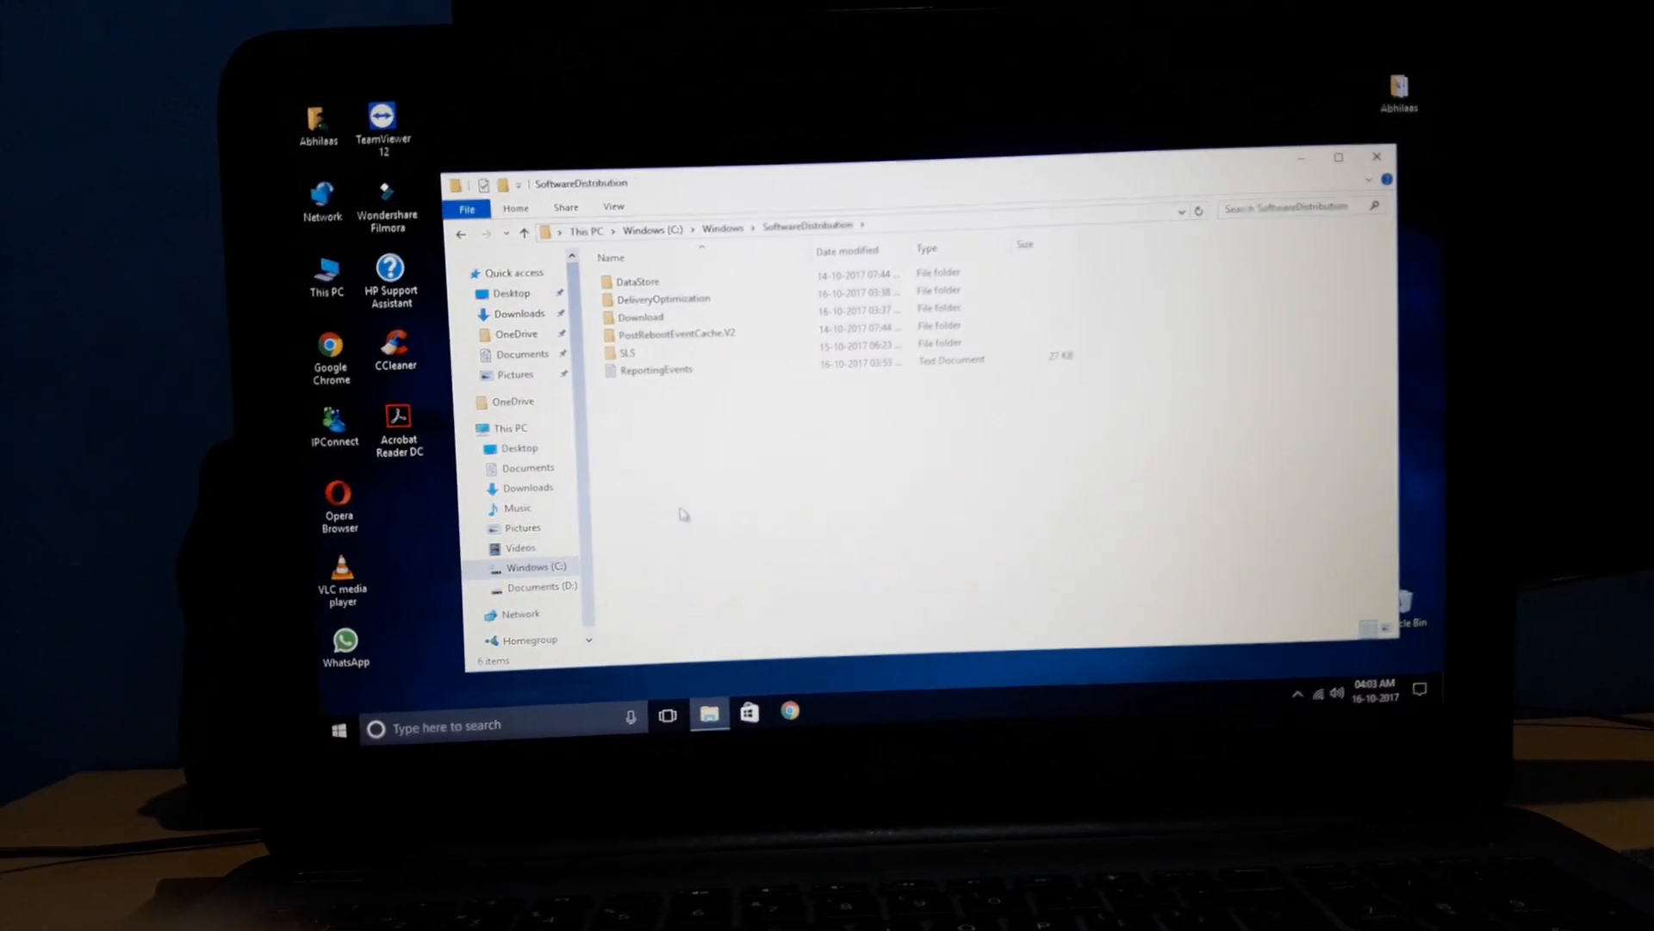
pyautogui.press('ctrl+a')
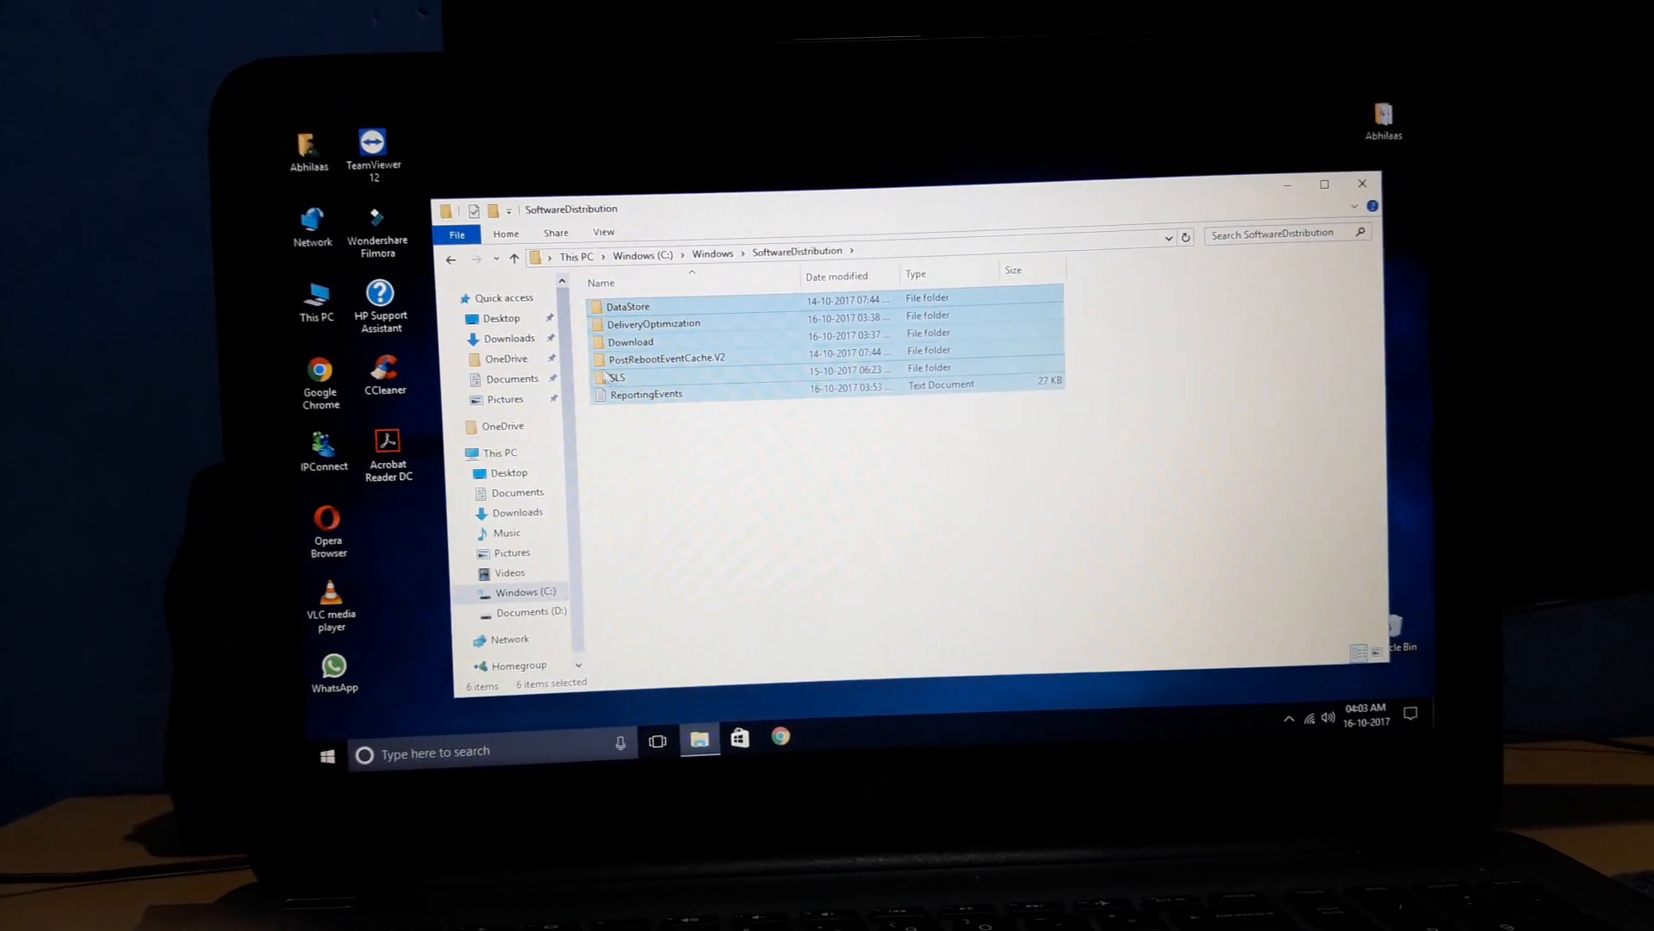
pyautogui.click(513, 259)
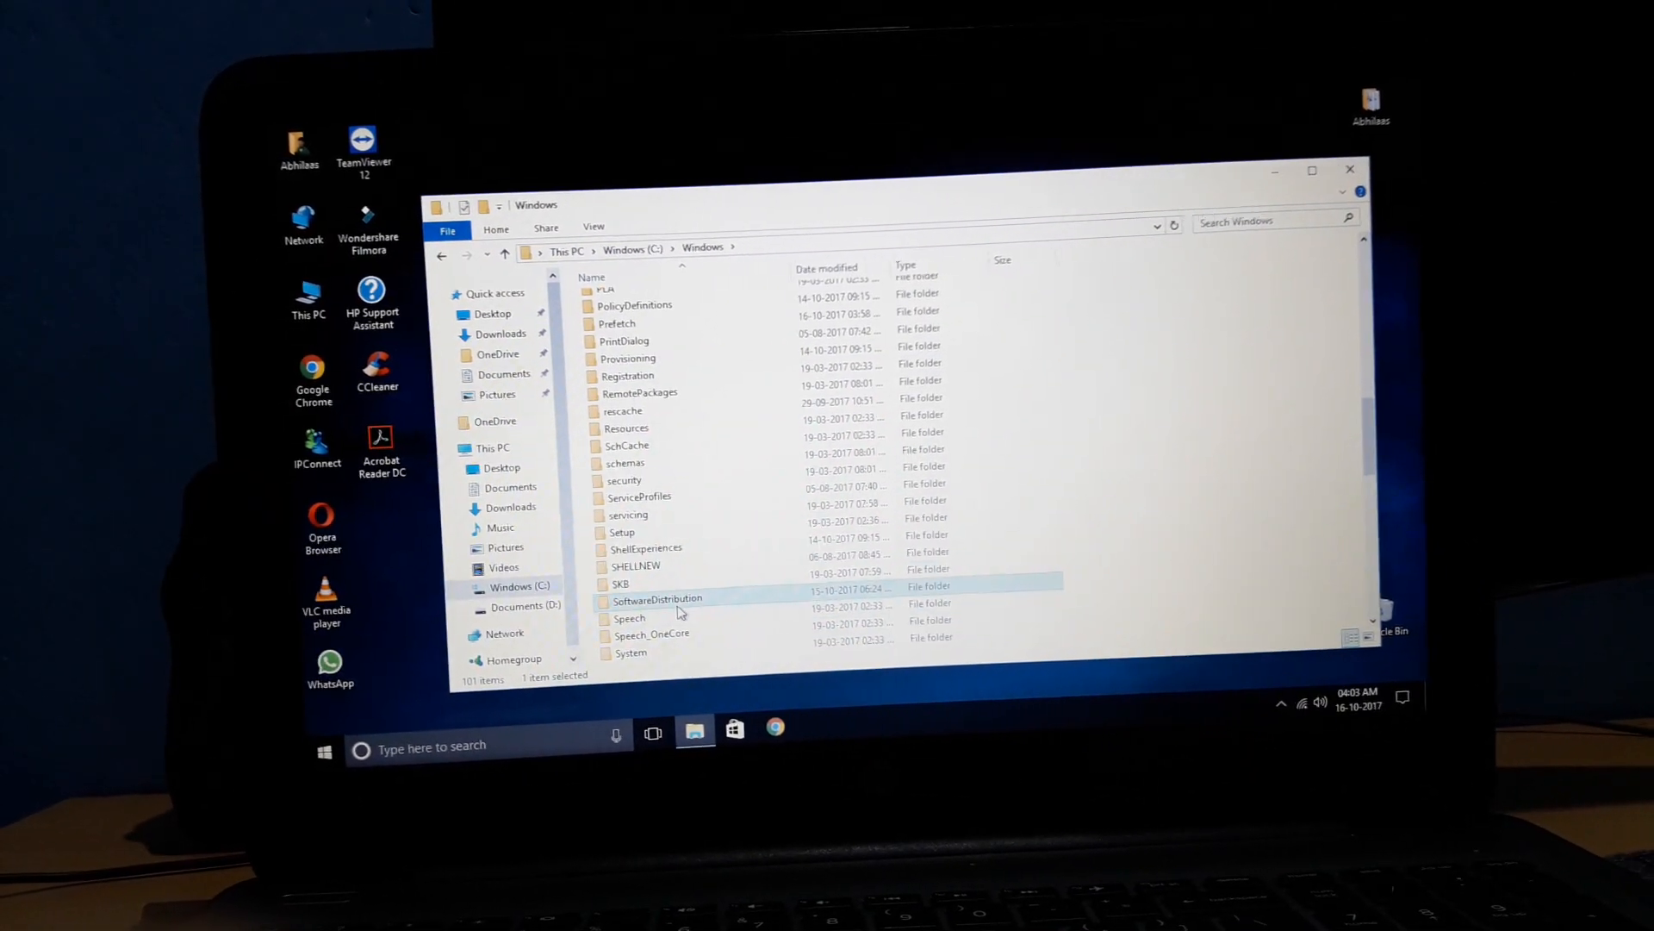
pyautogui.rightClick(657, 598)
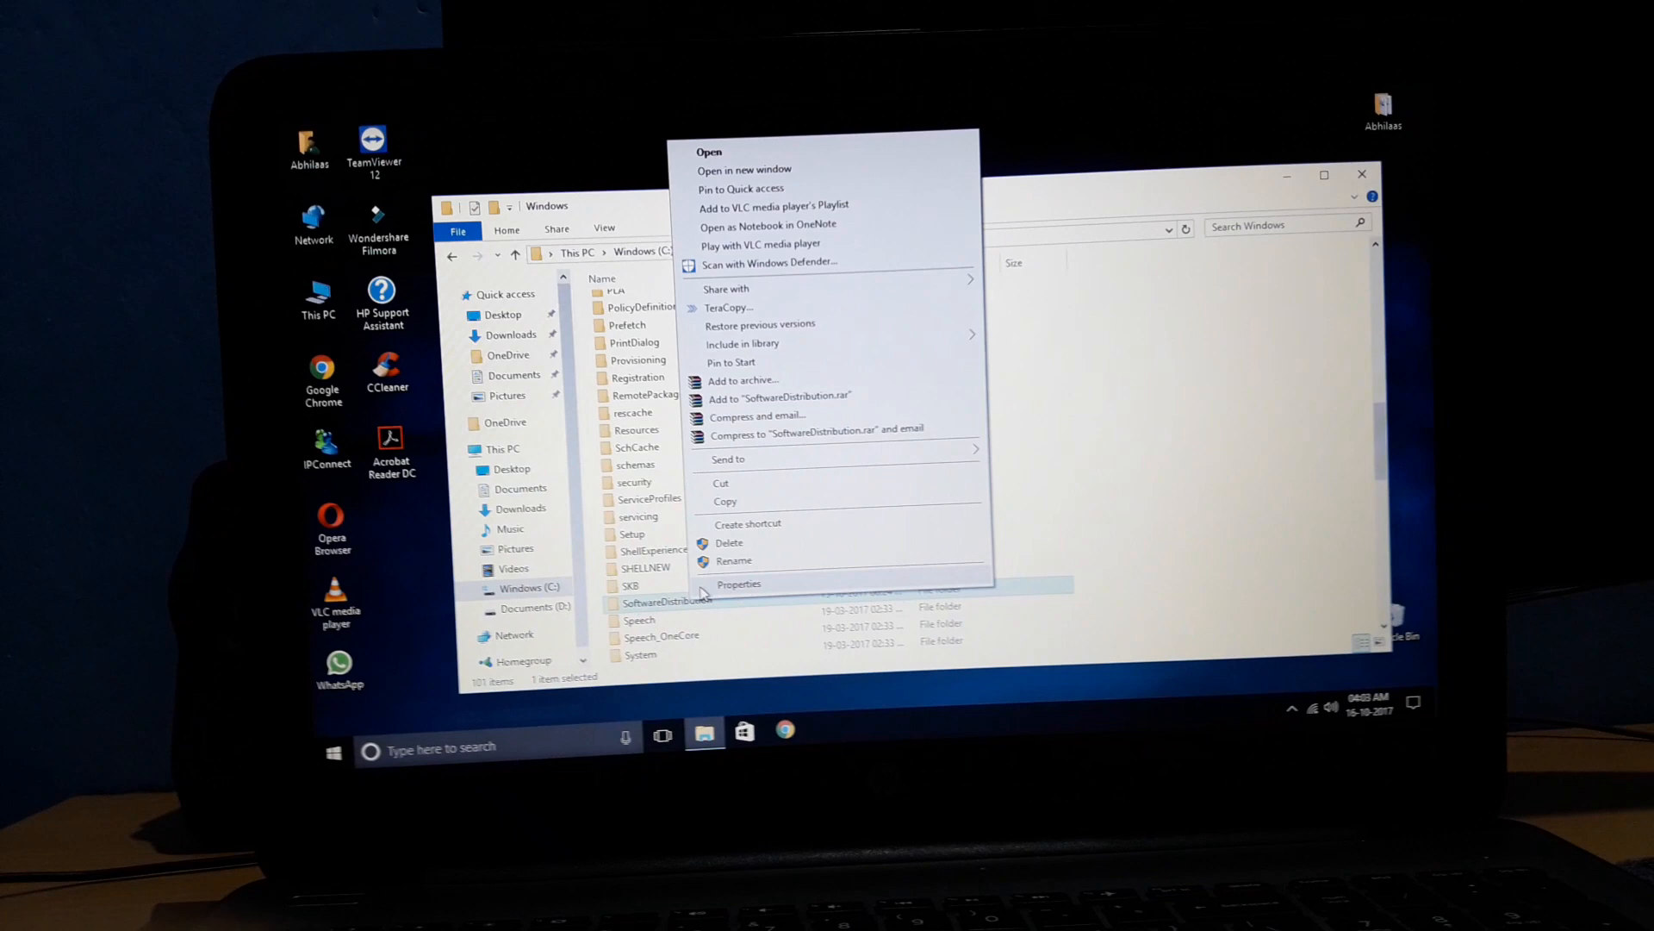
pyautogui.click(738, 583)
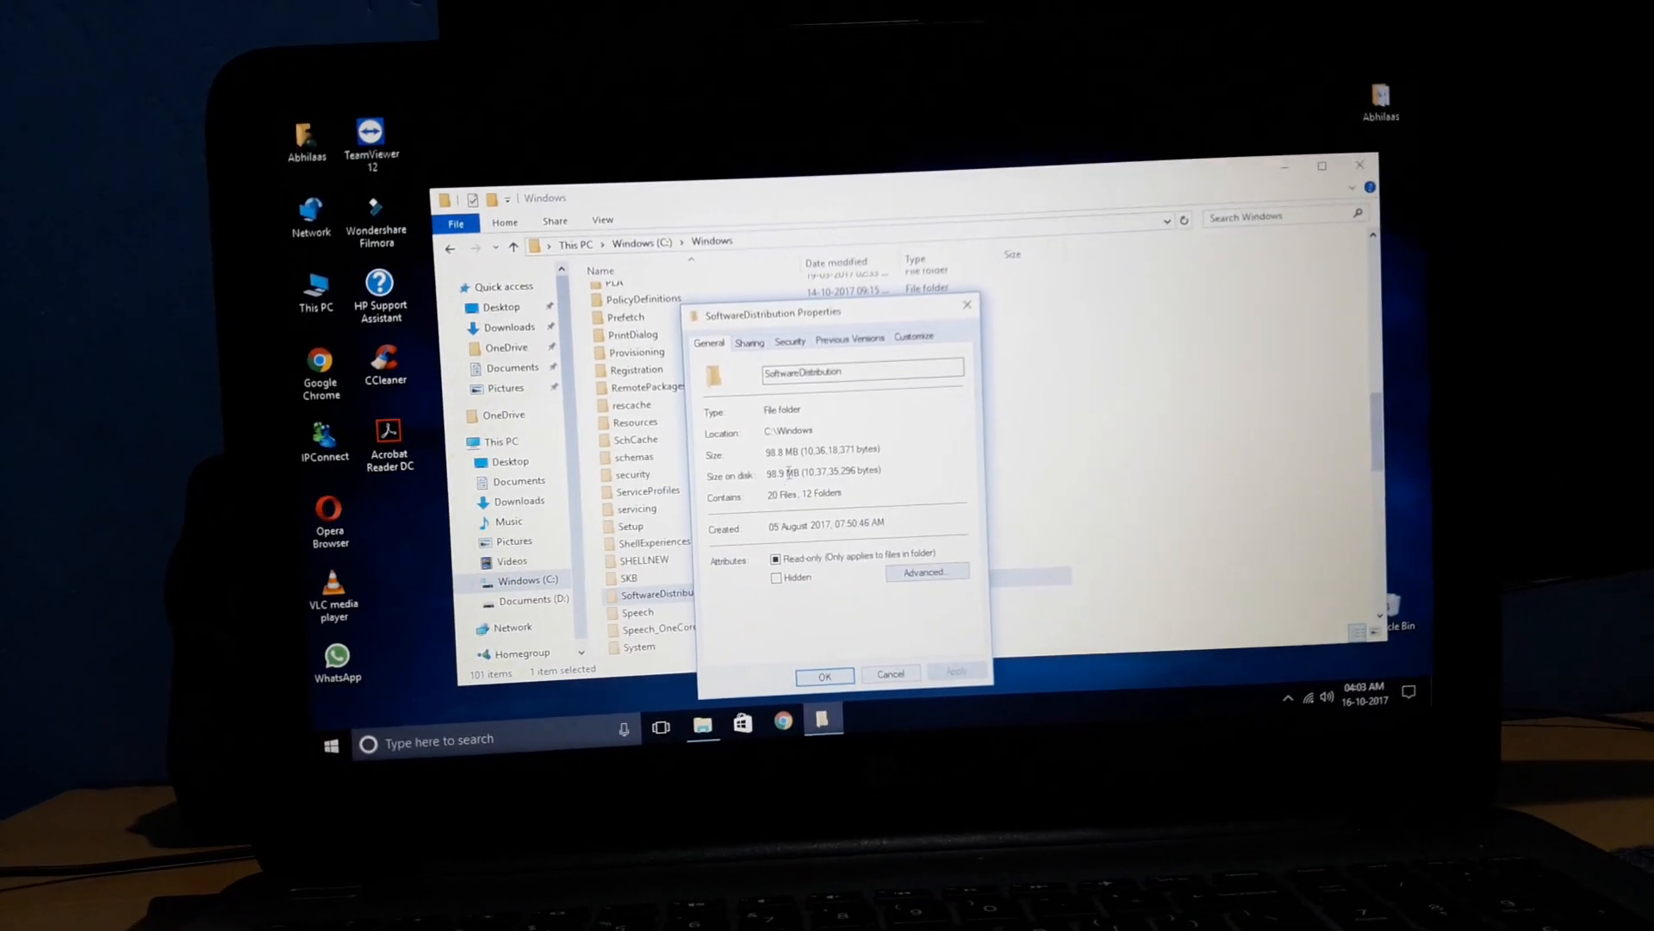
pyautogui.click(887, 676)
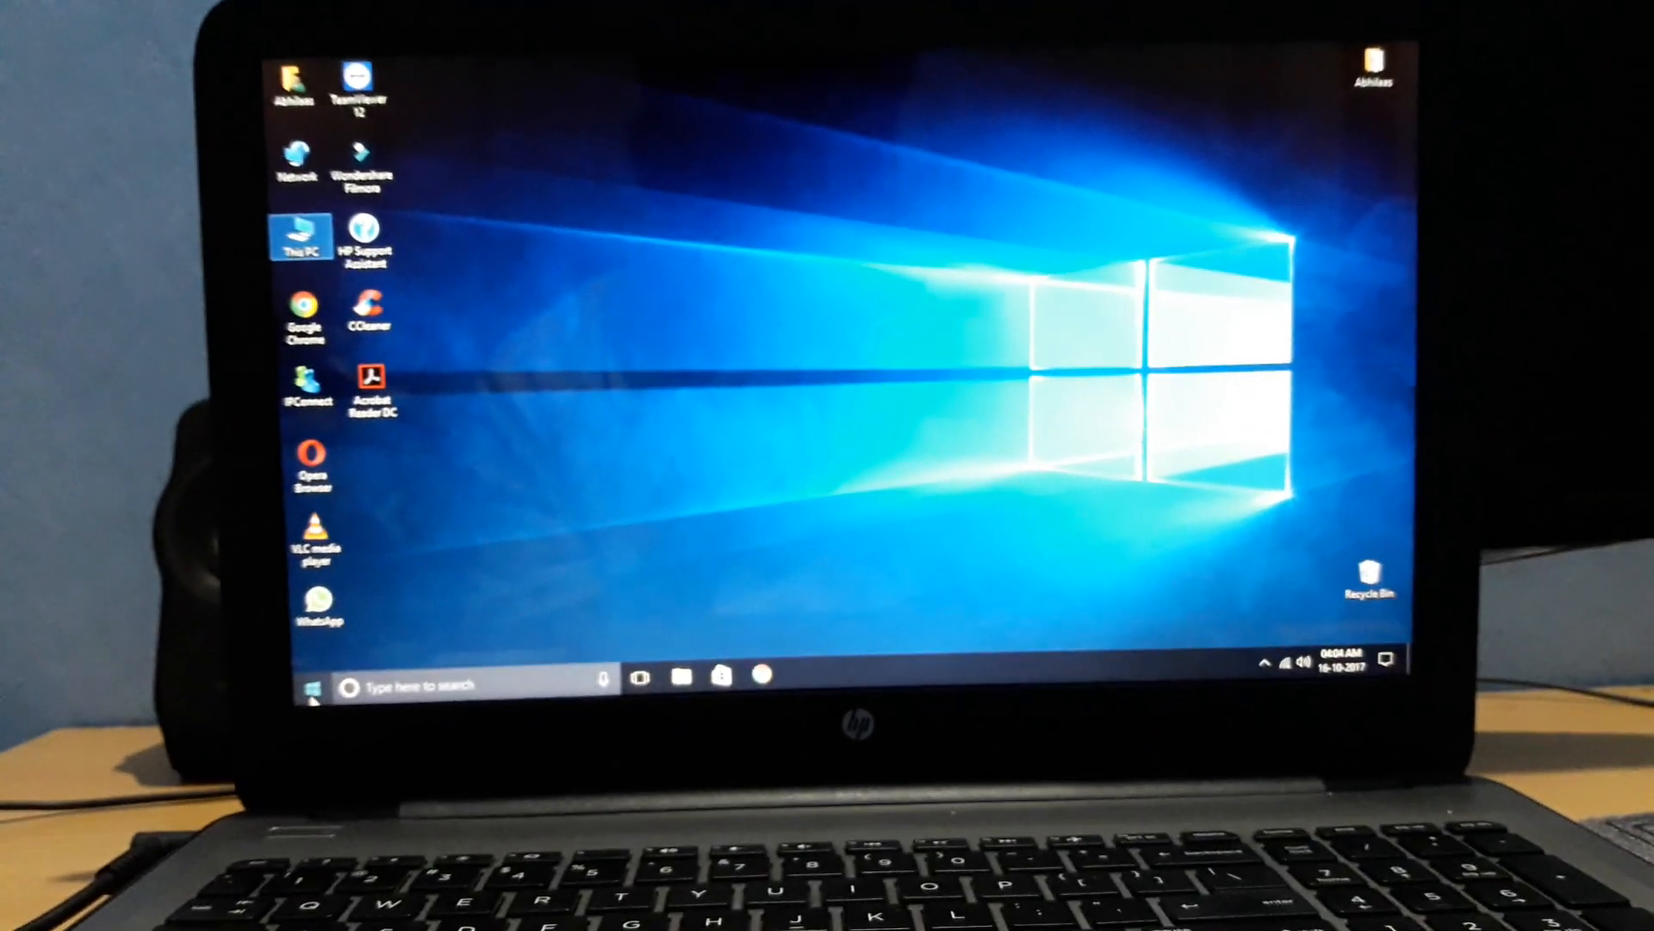
pyautogui.click(317, 681)
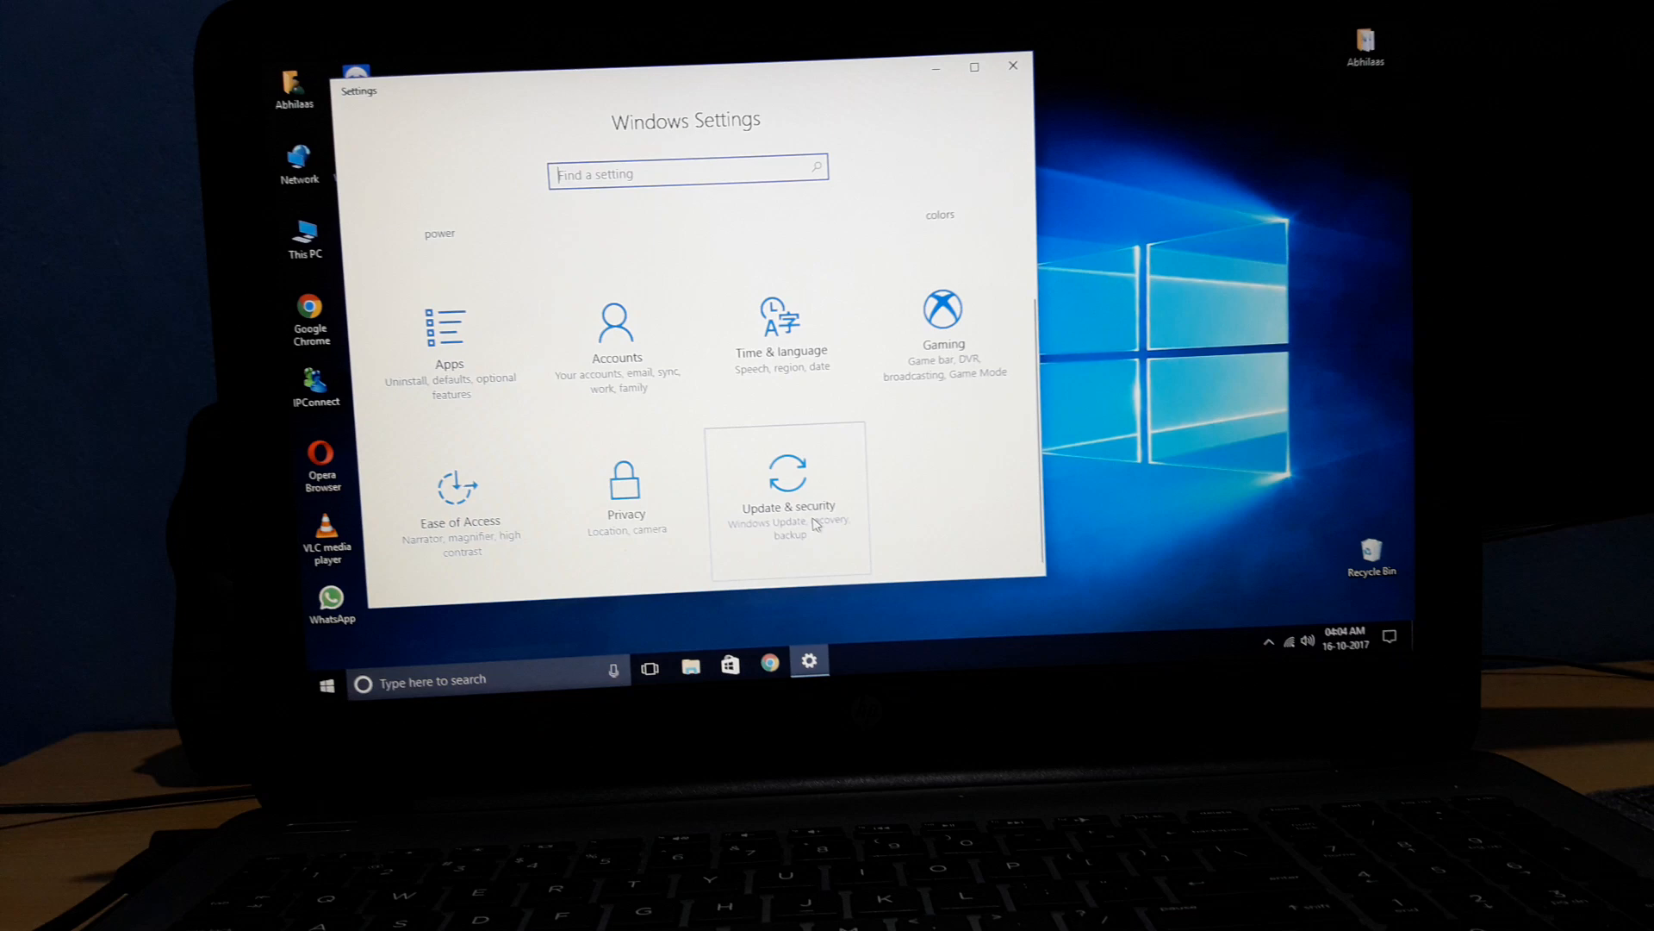
pyautogui.click(789, 497)
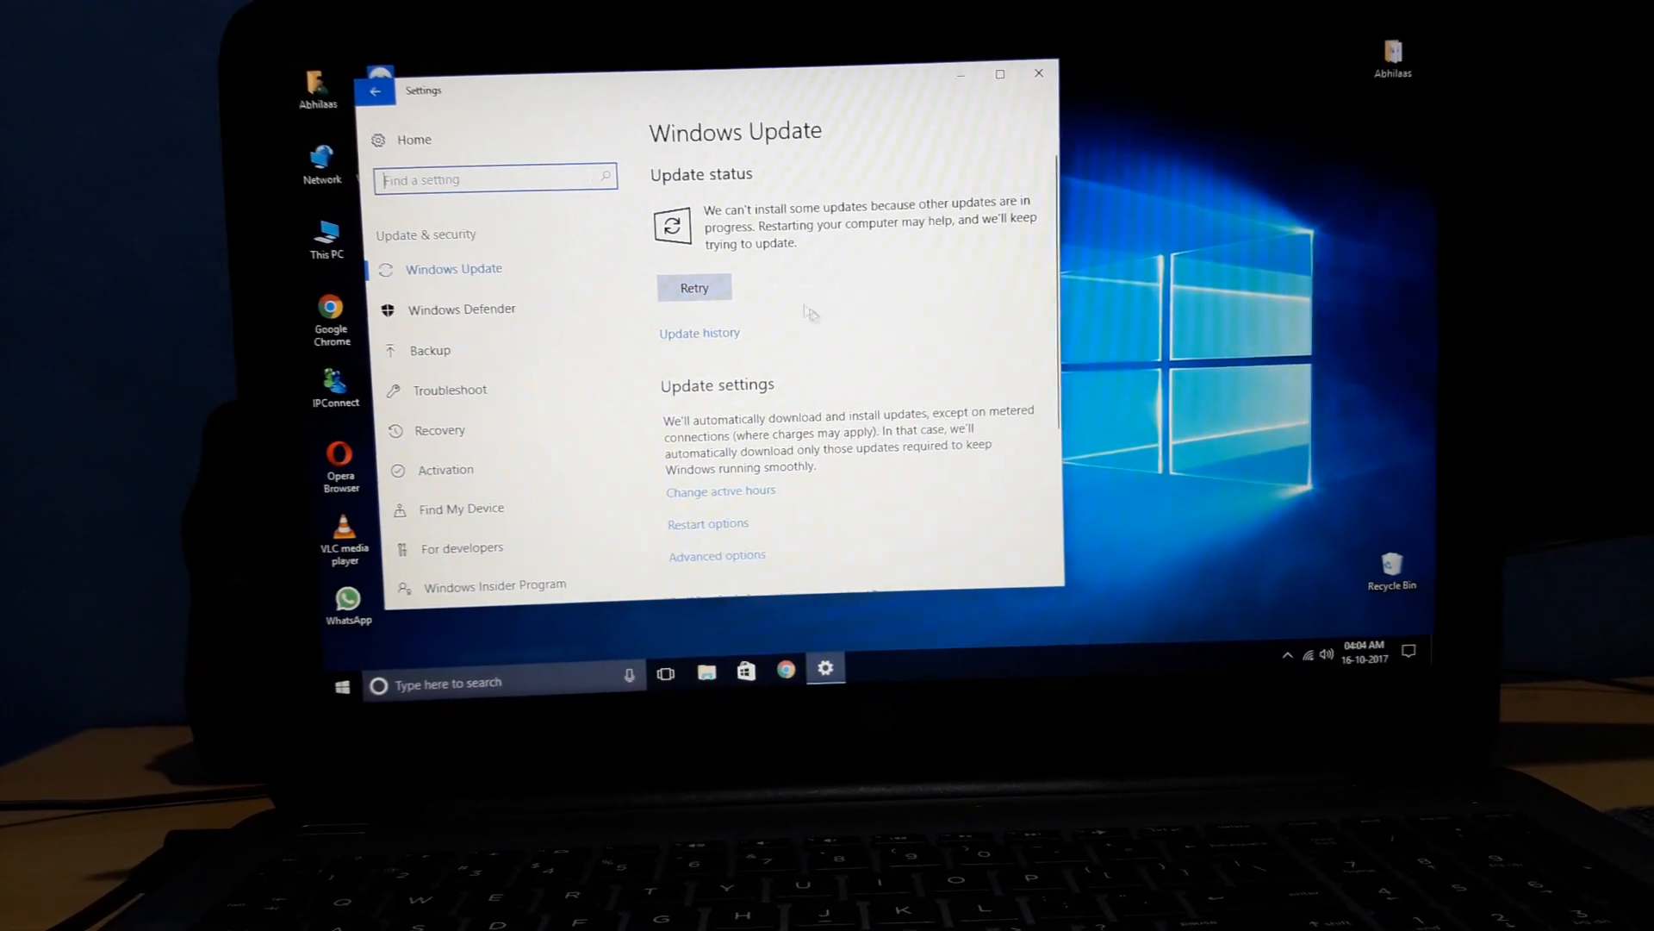
pyautogui.click(693, 287)
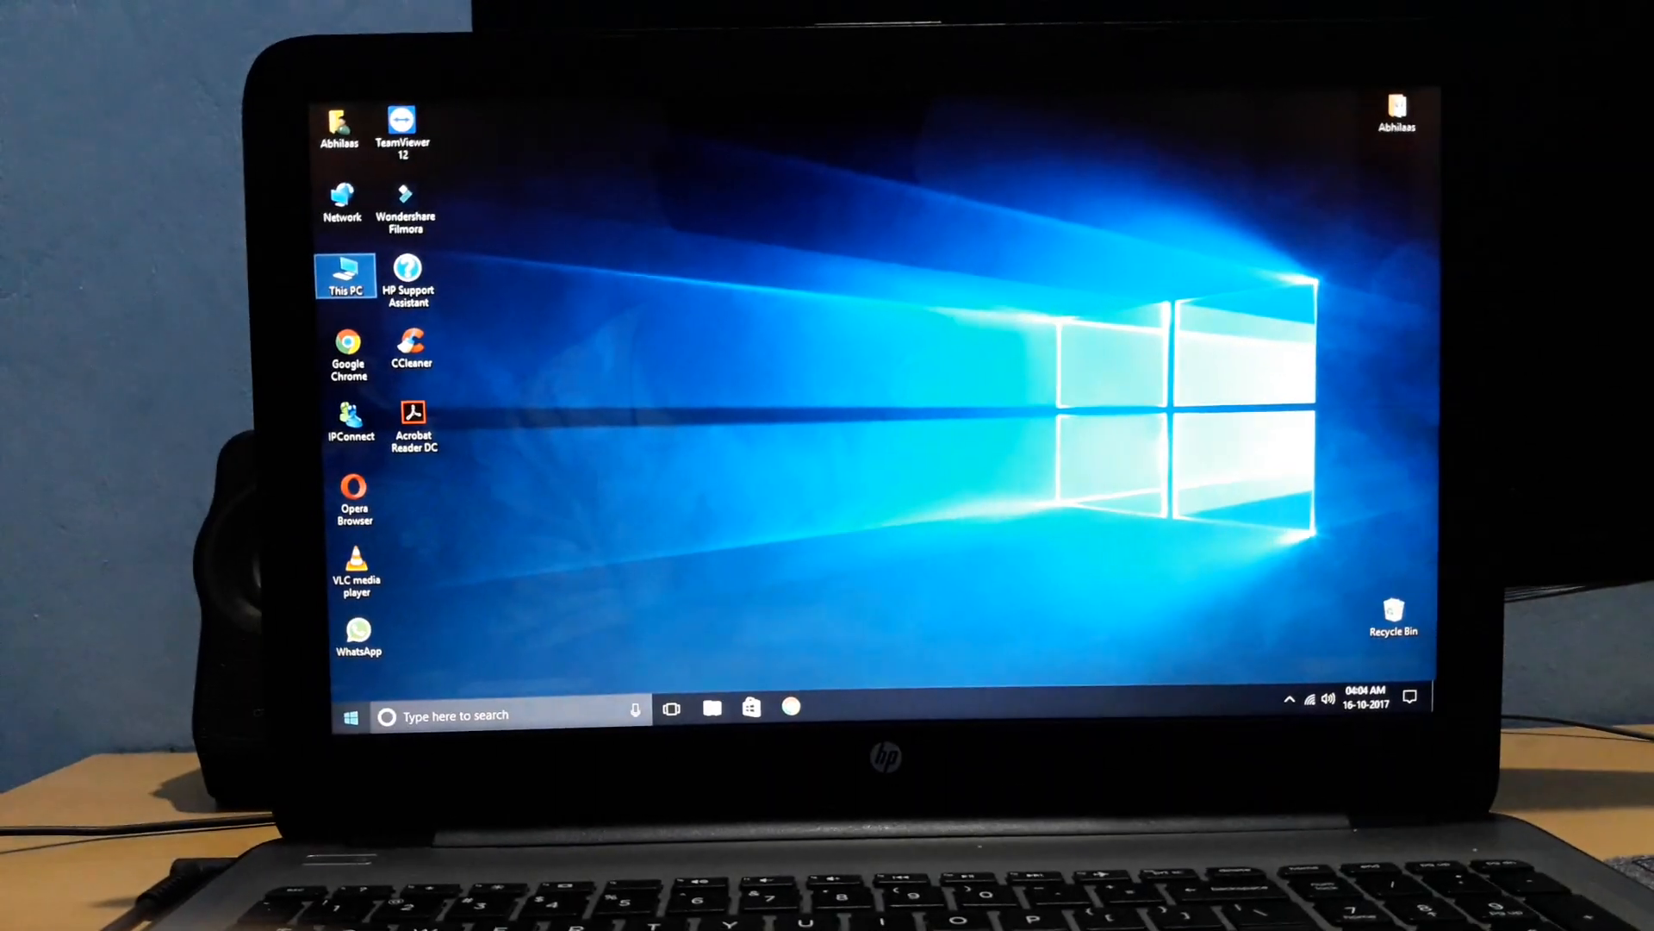
# - Use Restart now under Advanced startup in Settings > Update & security > Recovery
pyautogui.click(349, 714)
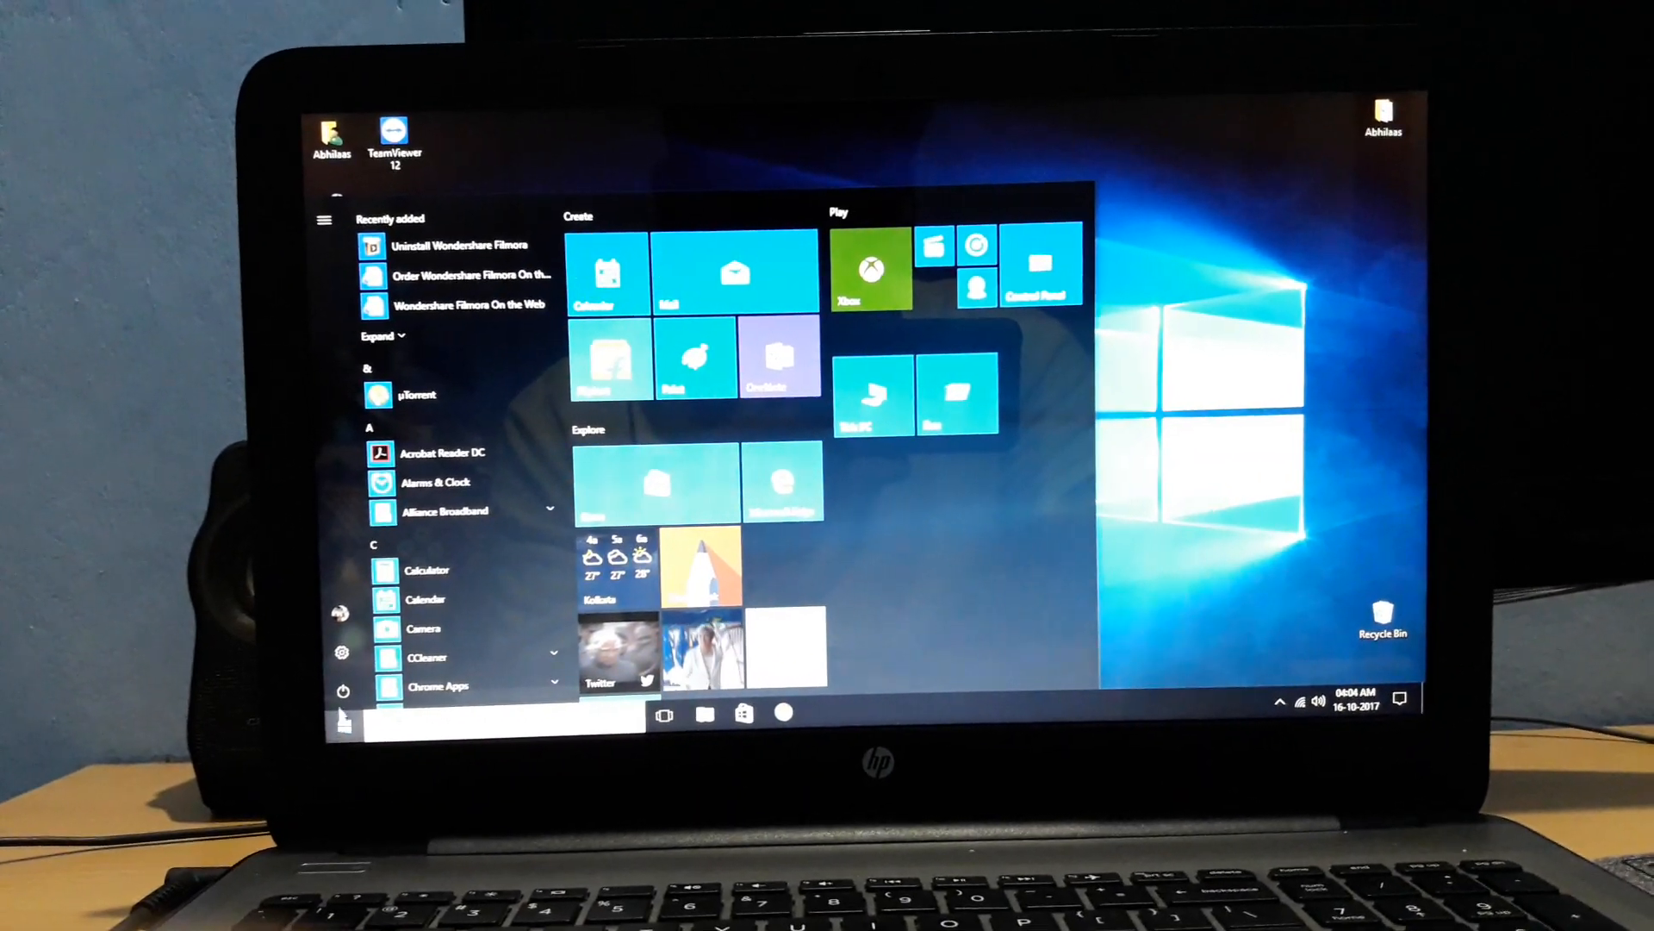
pyautogui.click(335, 652)
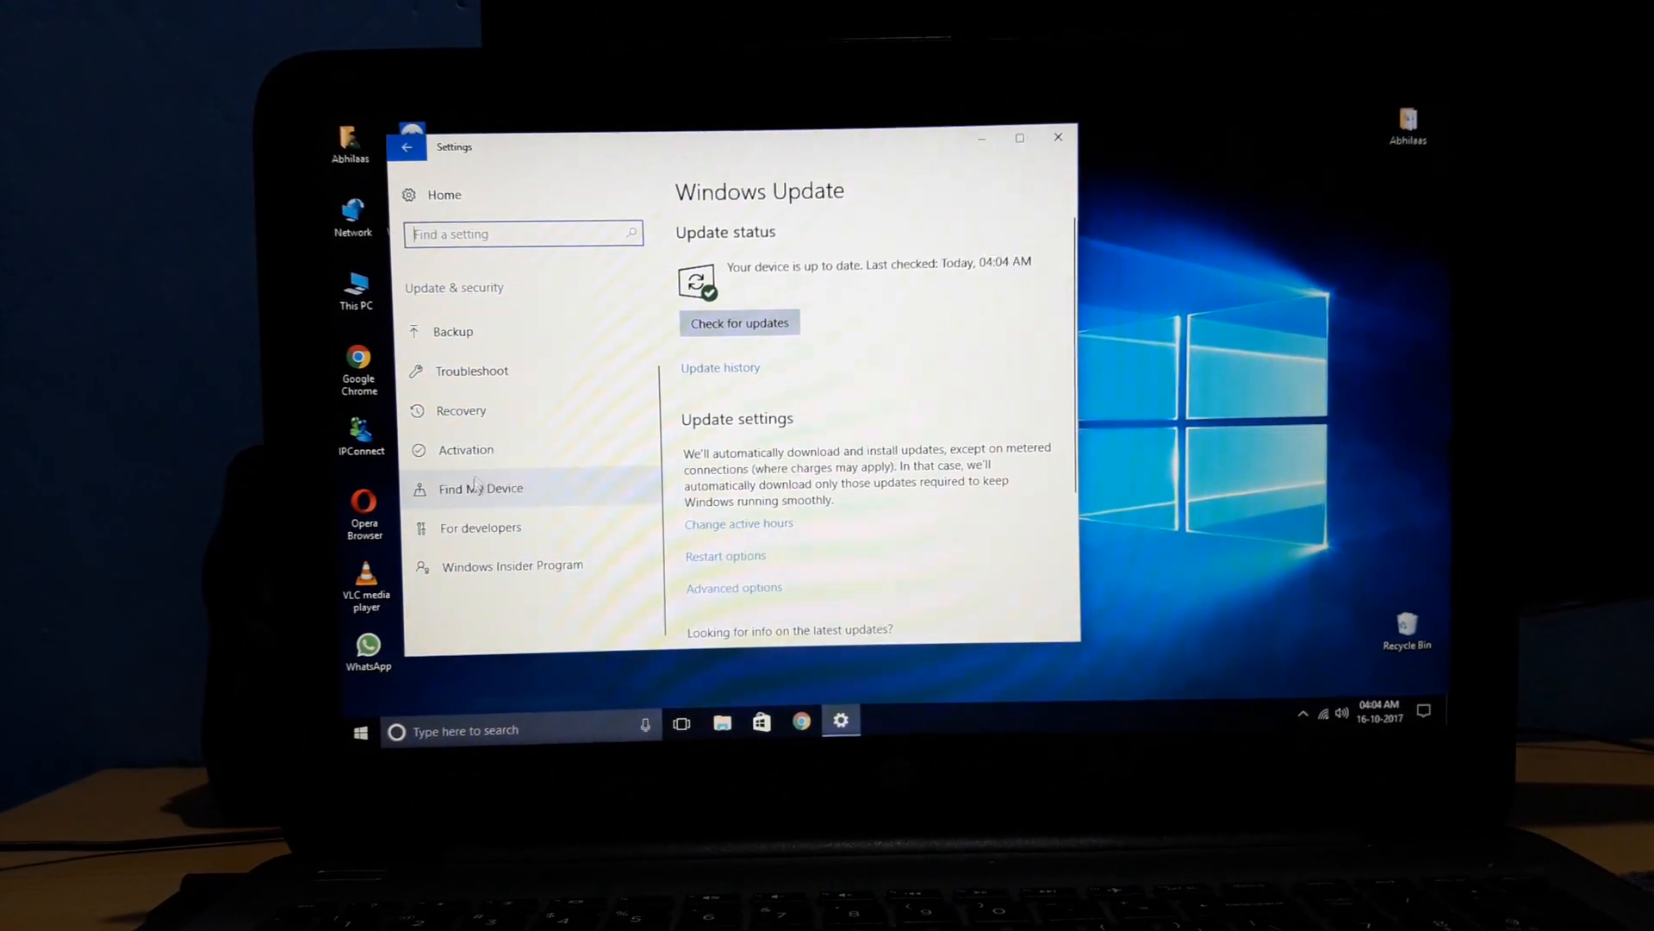
pyautogui.click(461, 410)
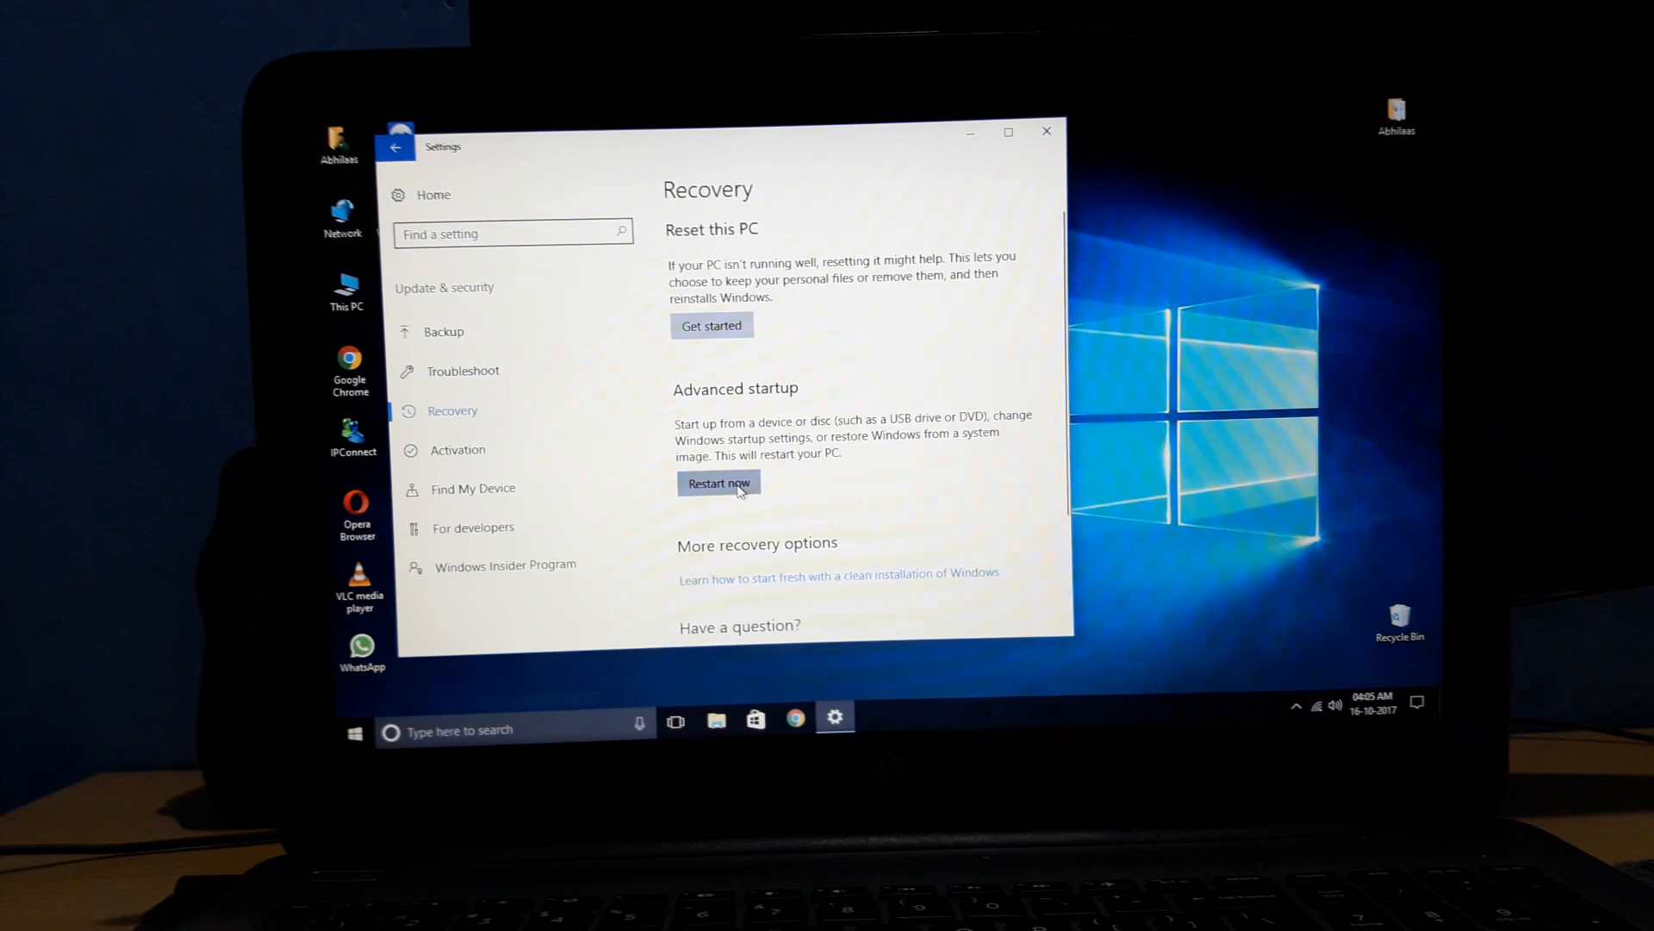
pyautogui.click(719, 483)
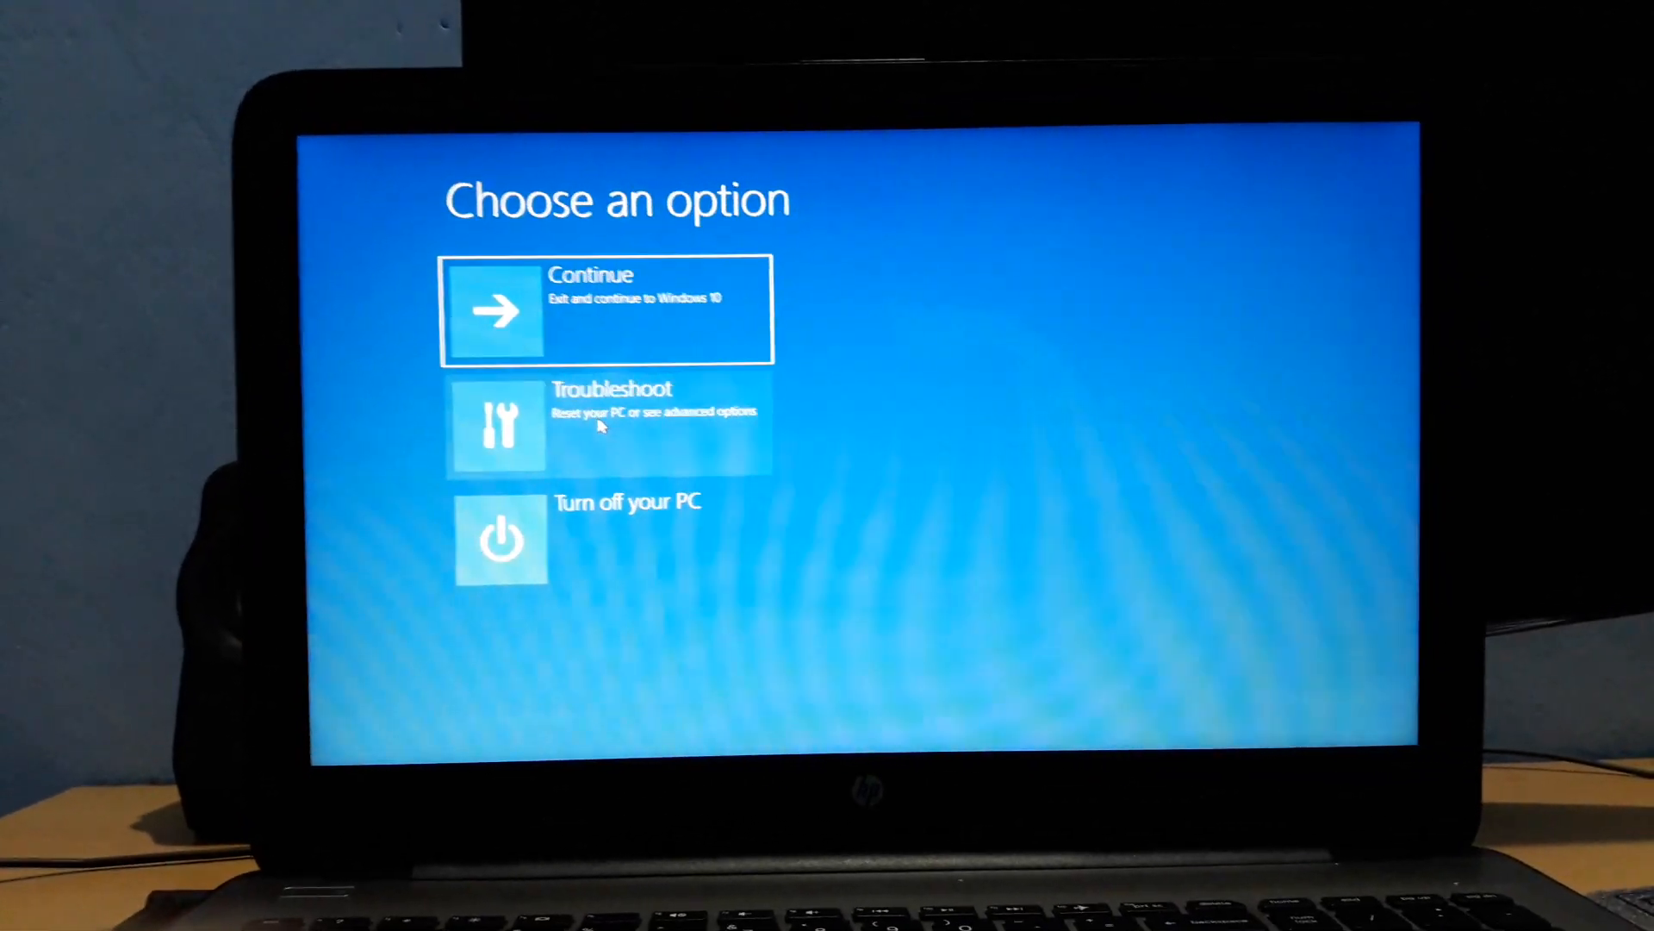
# - Restart from Troubleshoot > Advanced options > Startup Settings to boot into Safe Mode
pyautogui.click(607, 425)
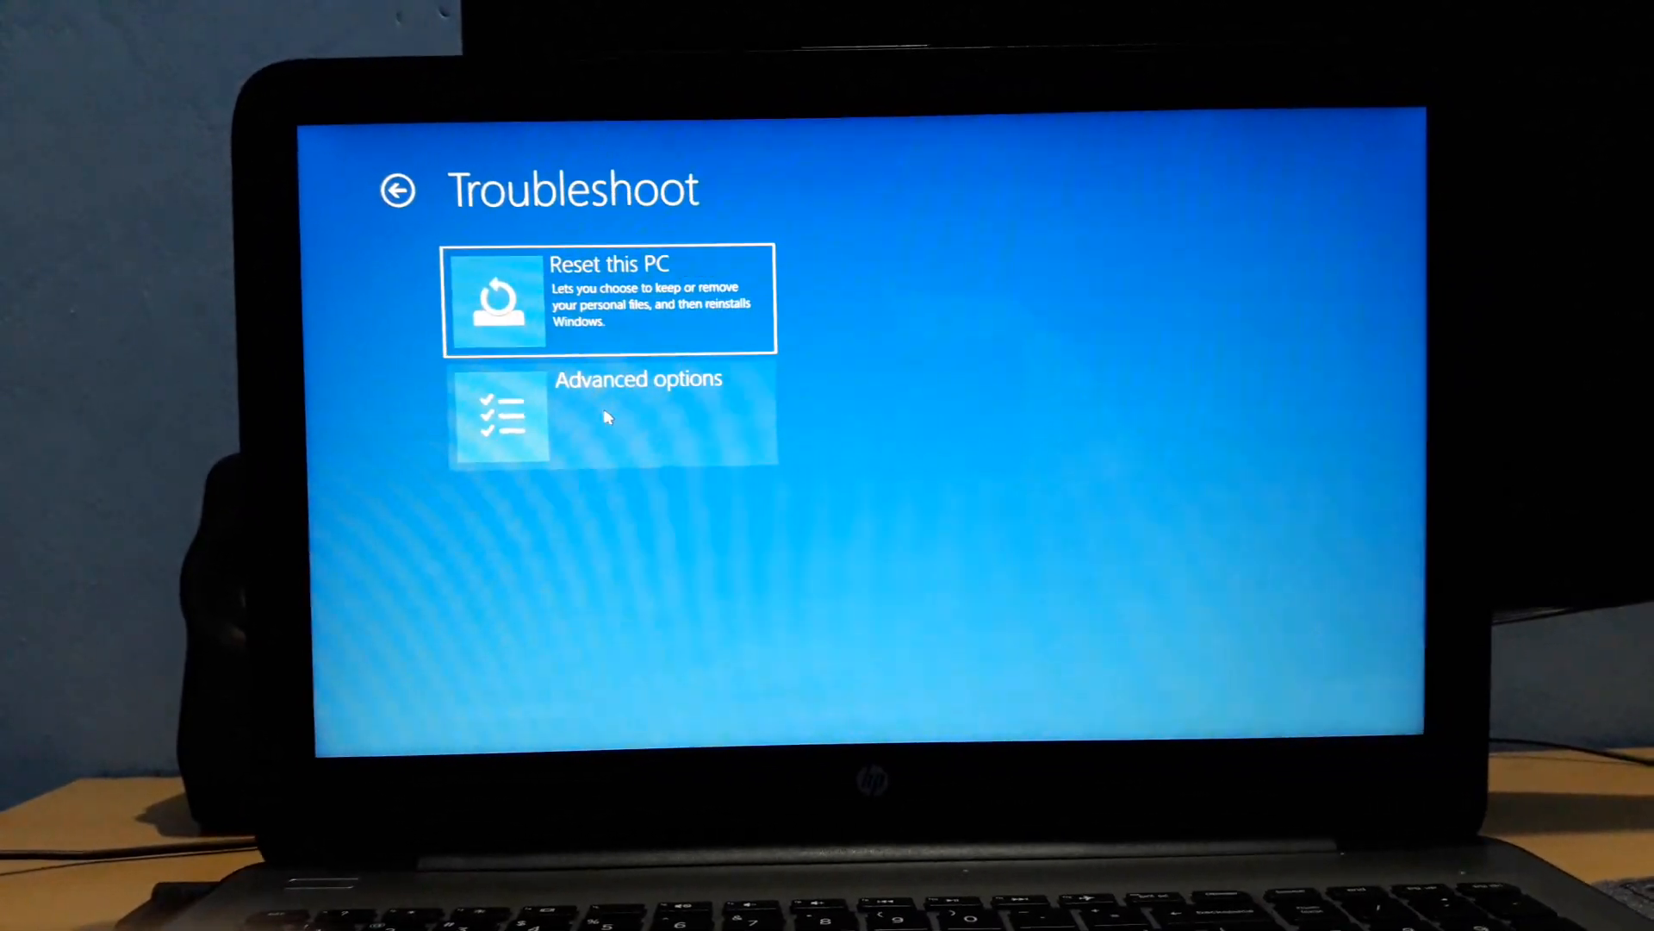
pyautogui.click(606, 417)
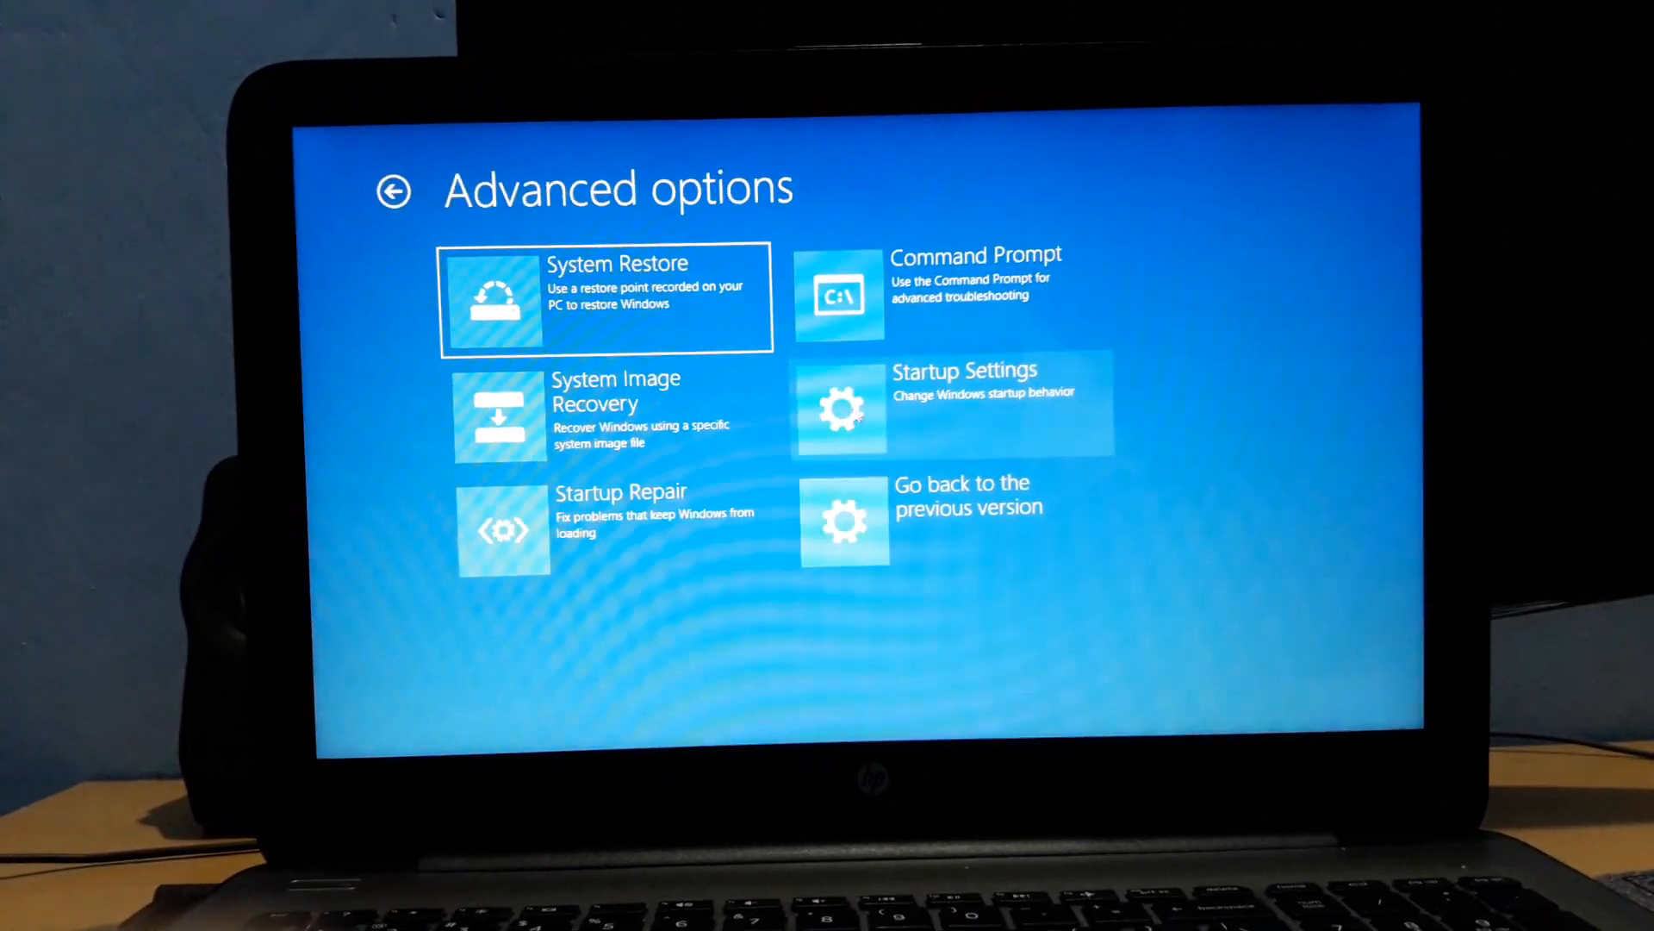
pyautogui.click(946, 404)
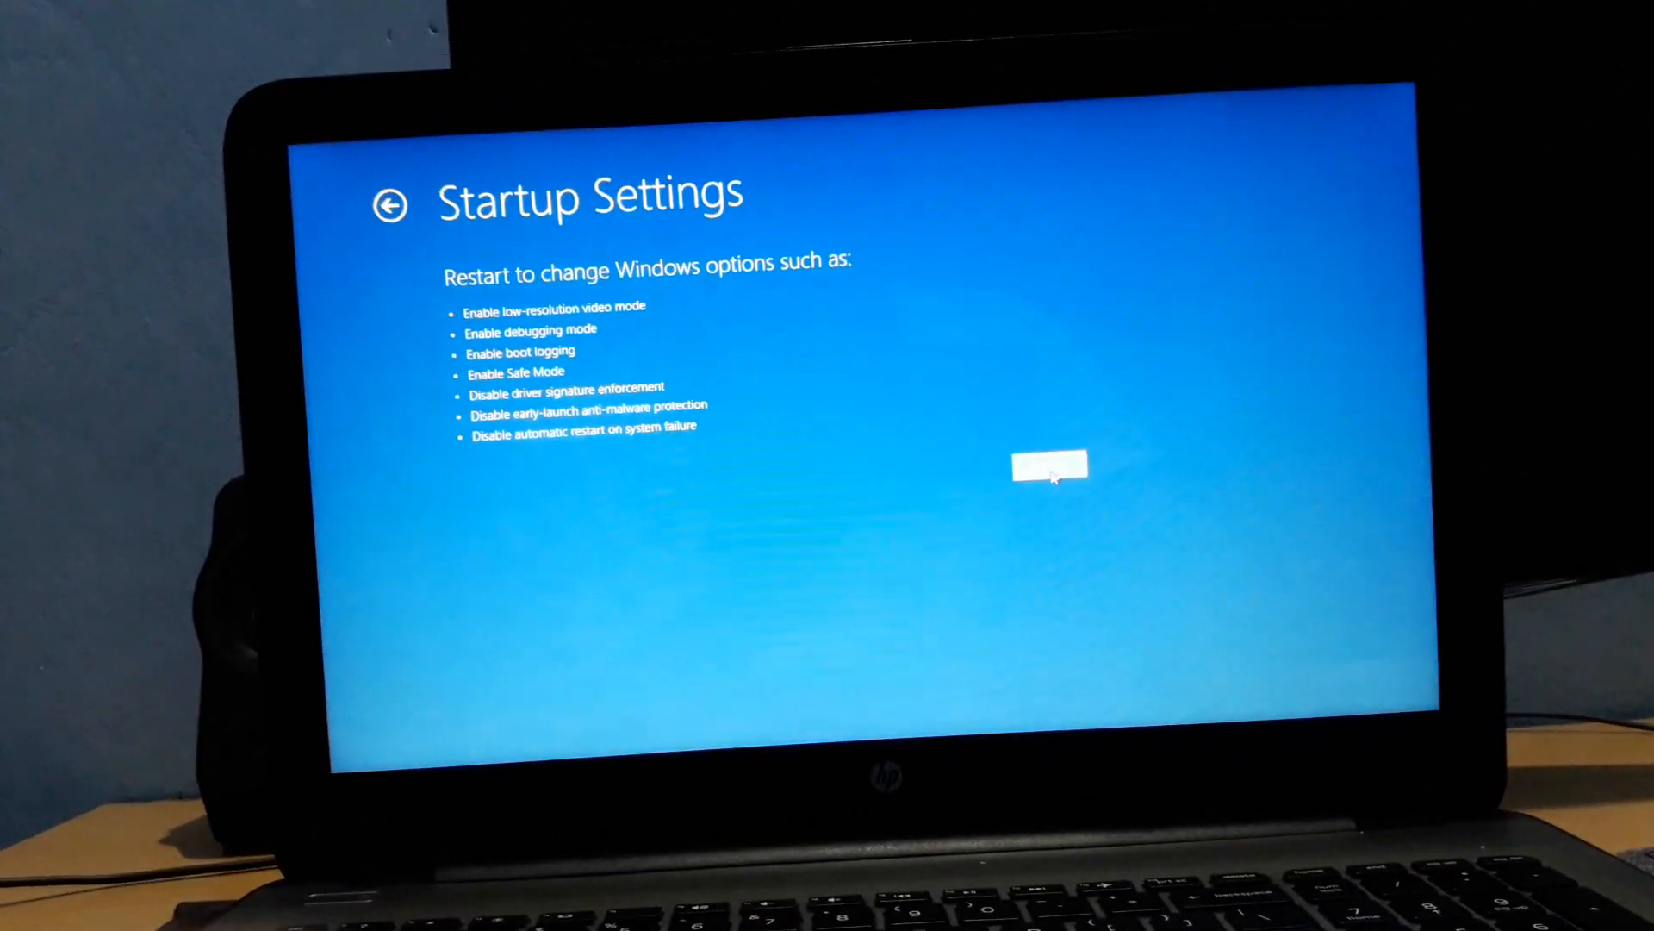
pyautogui.click(1049, 467)
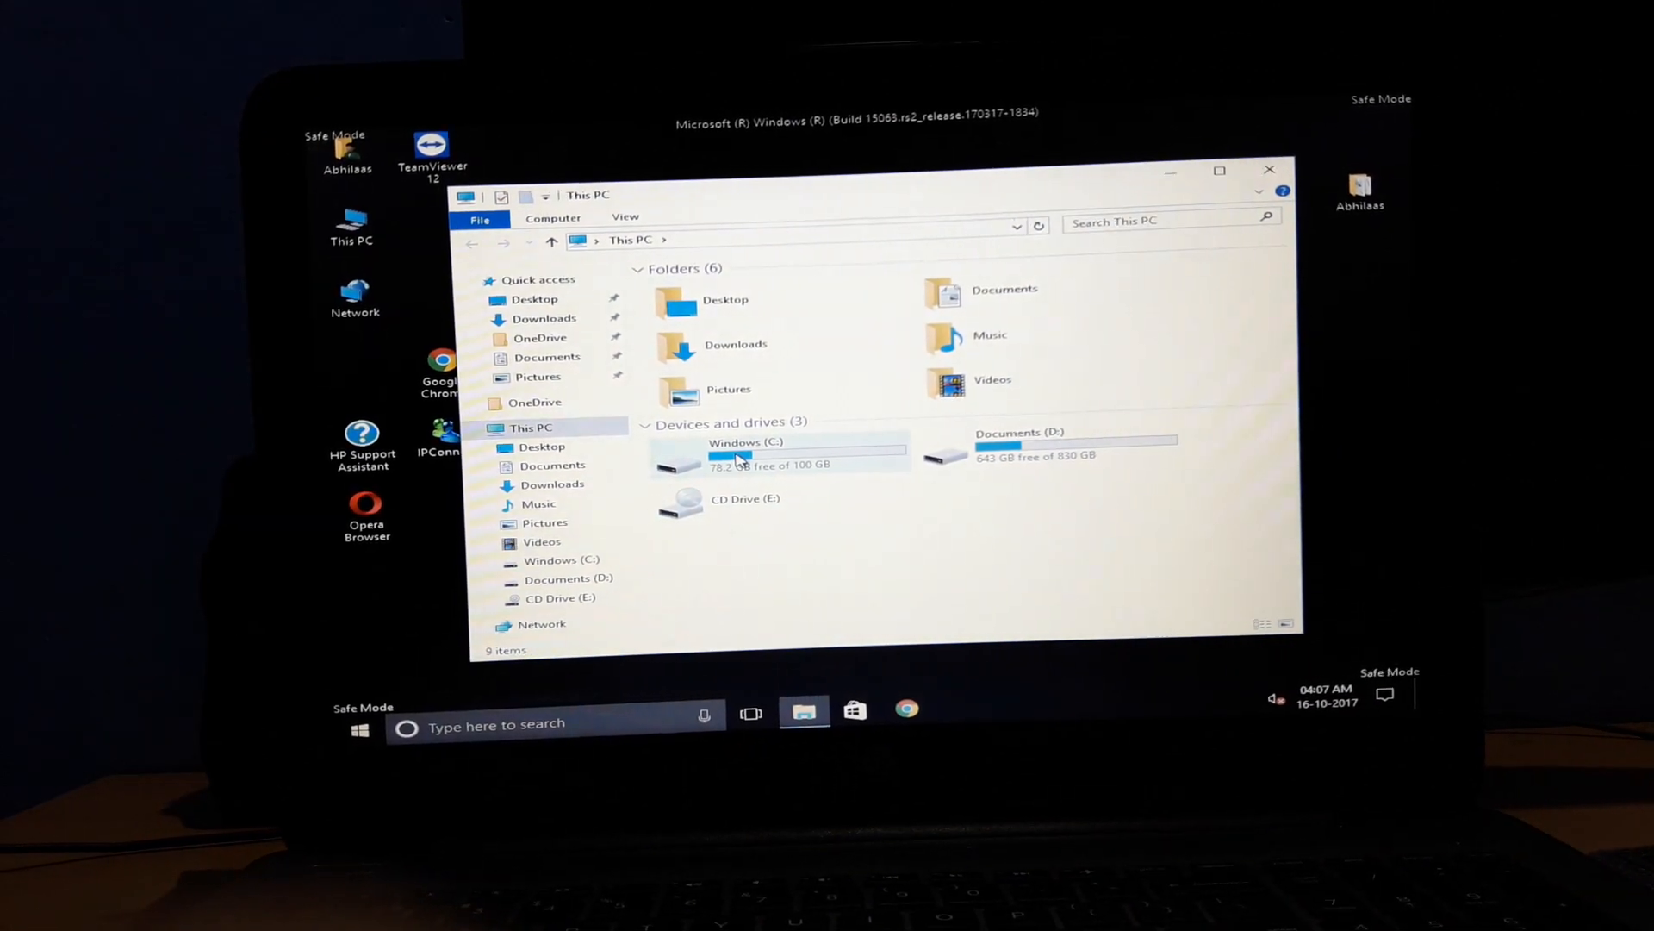
# - In Safe Mode, open C:\Windows and select the SoftwareDistribution folder
pyautogui.doubleClick(739, 456)
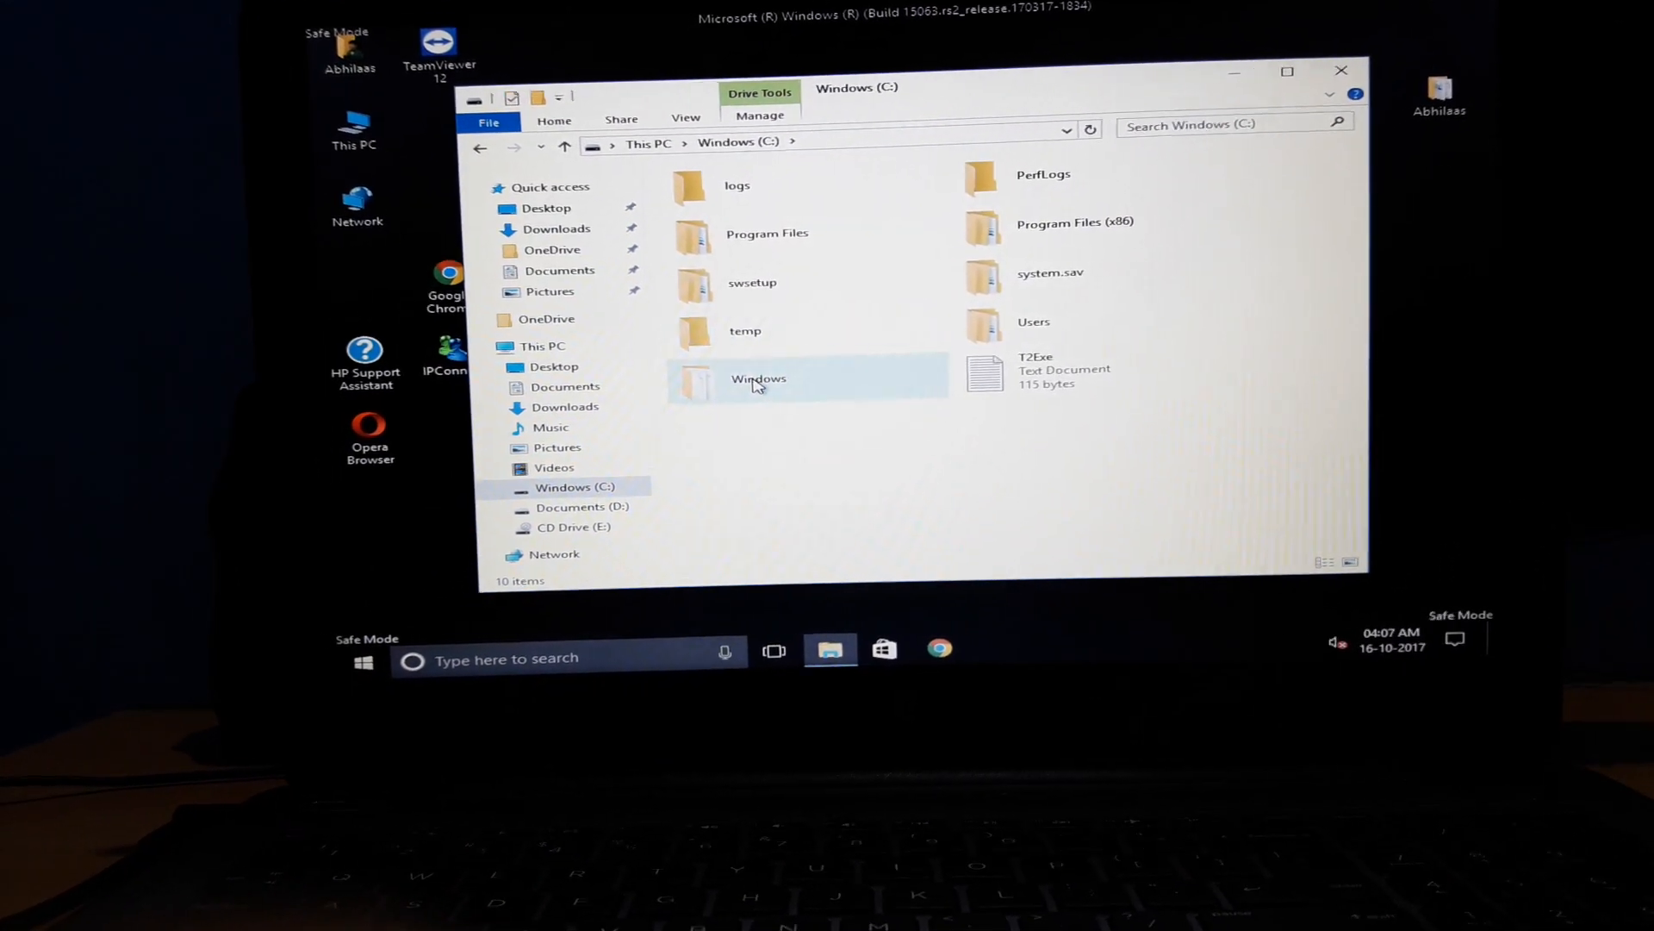
pyautogui.doubleClick(757, 379)
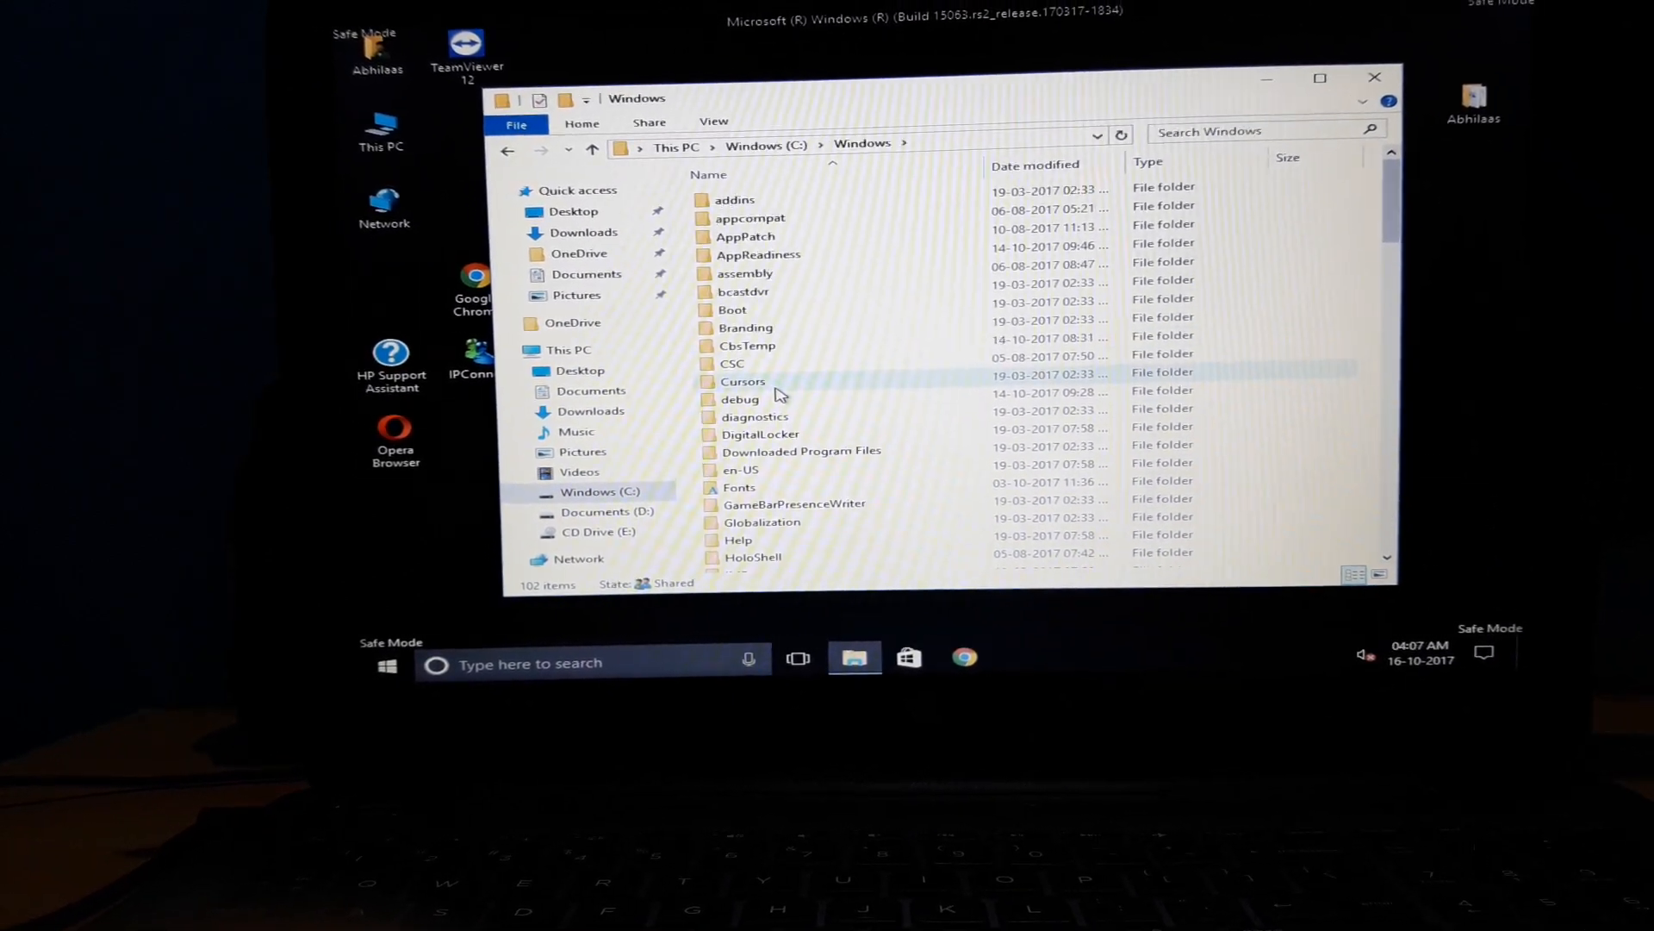
pyautogui.scroll(-3)
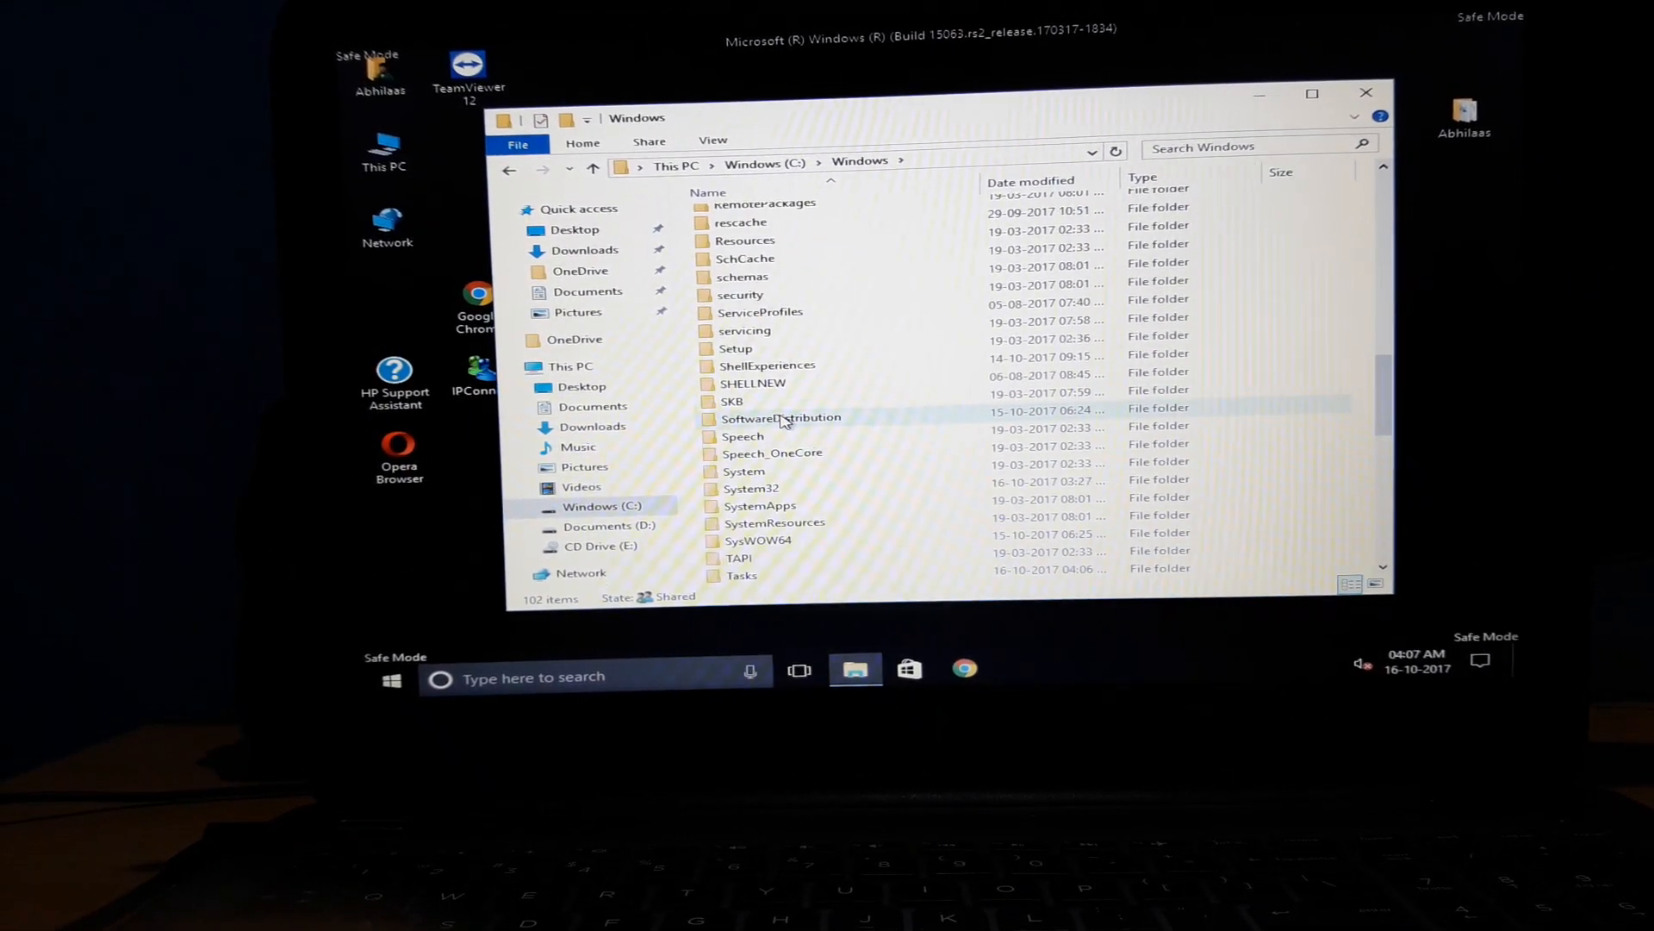
pyautogui.click(781, 427)
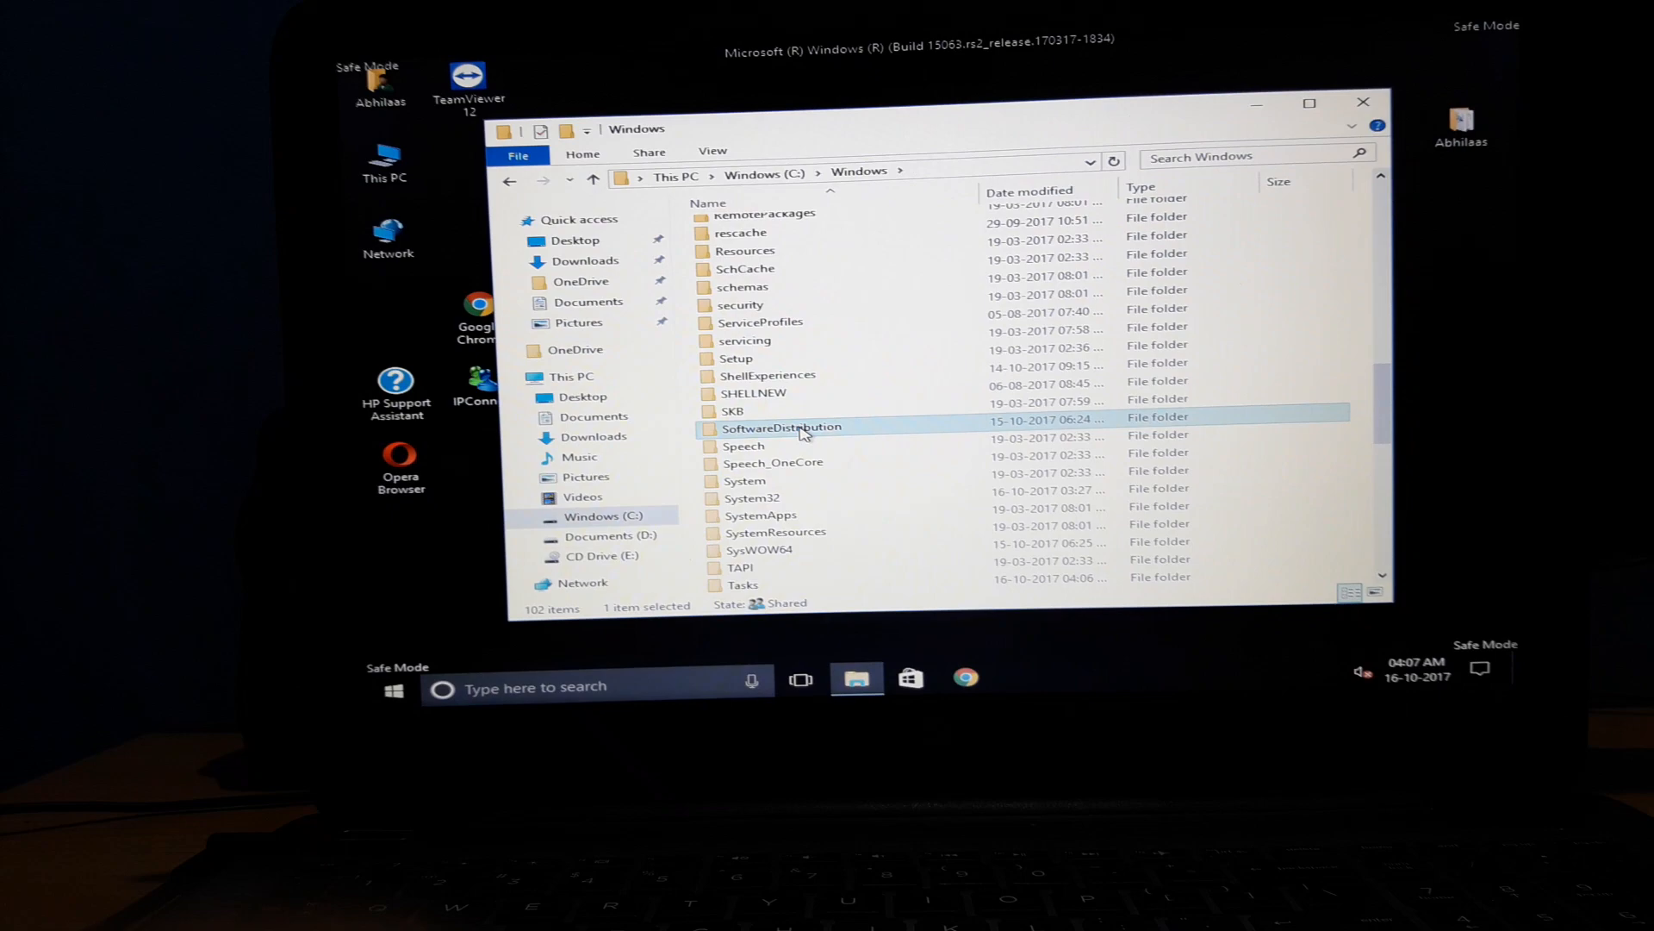
pyautogui.doubleClick(781, 426)
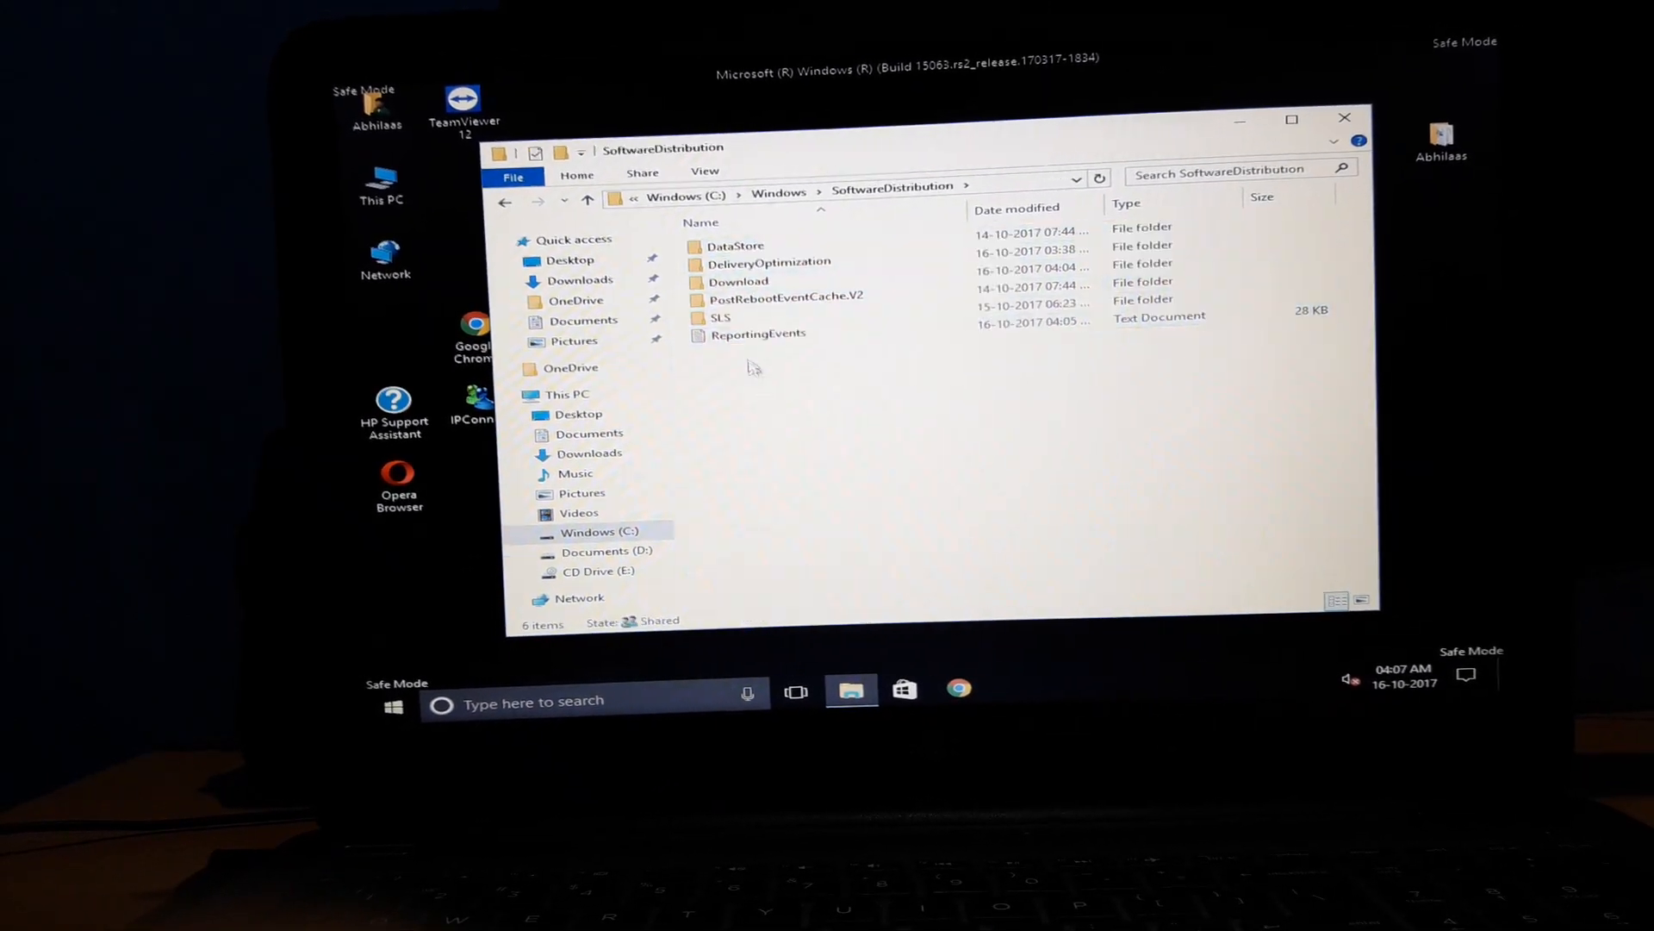
pyautogui.doubleClick(742, 281)
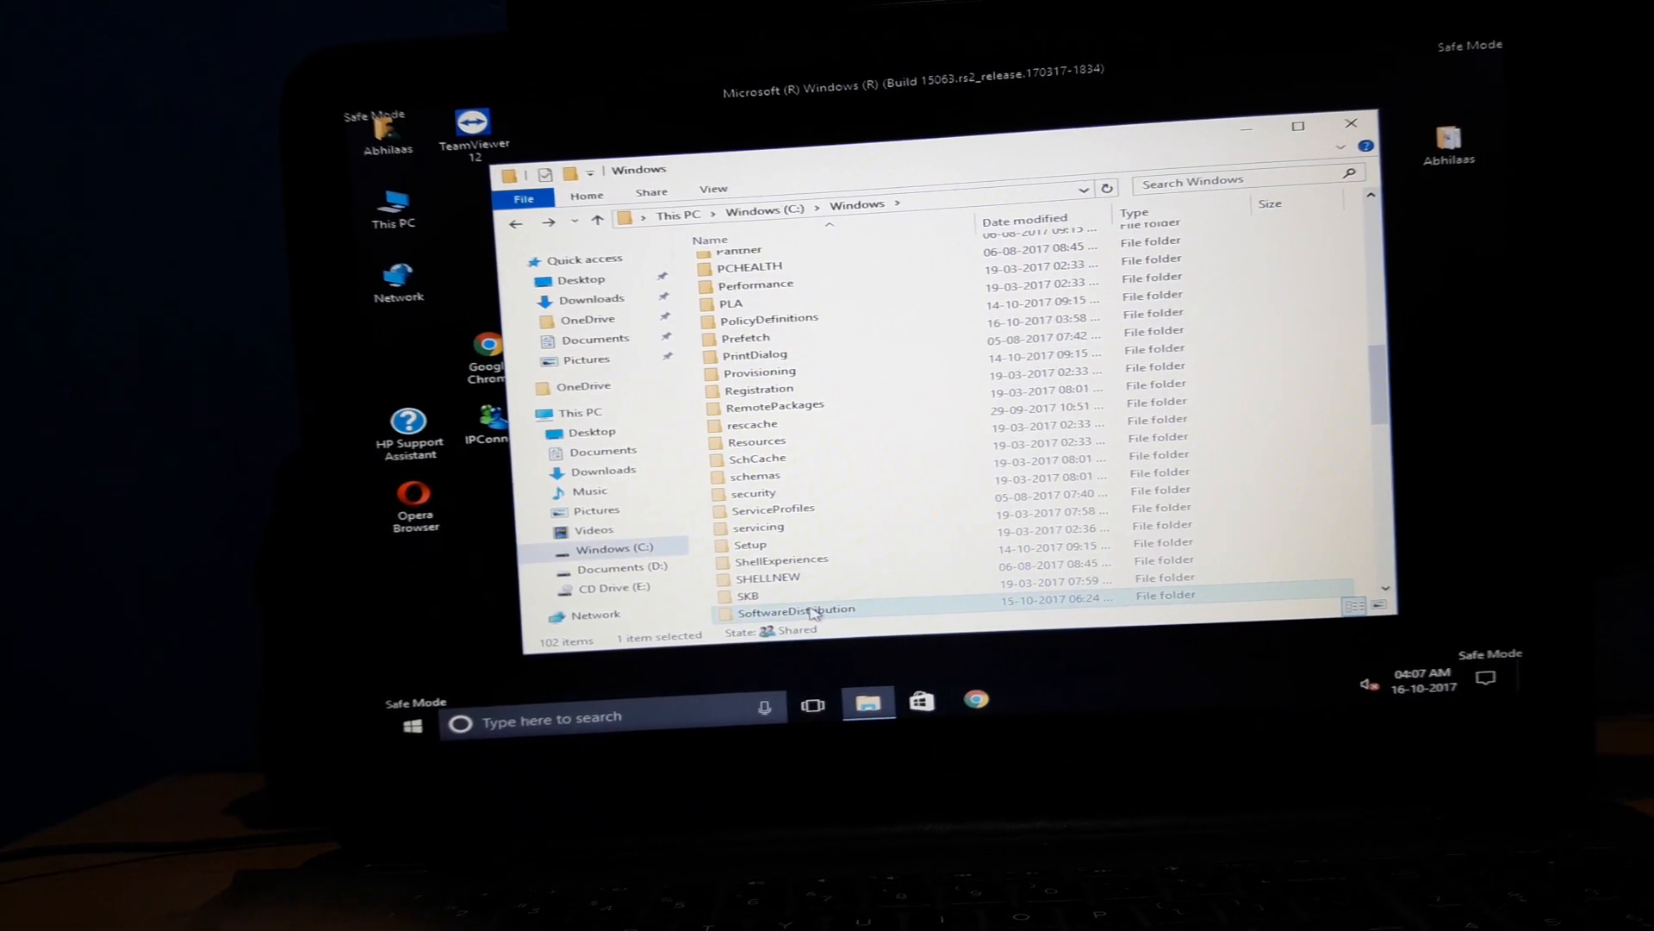
# - Select all files and folders inside SoftwareDistribution, delete them, and close Explorer
pyautogui.doubleClick(796, 610)
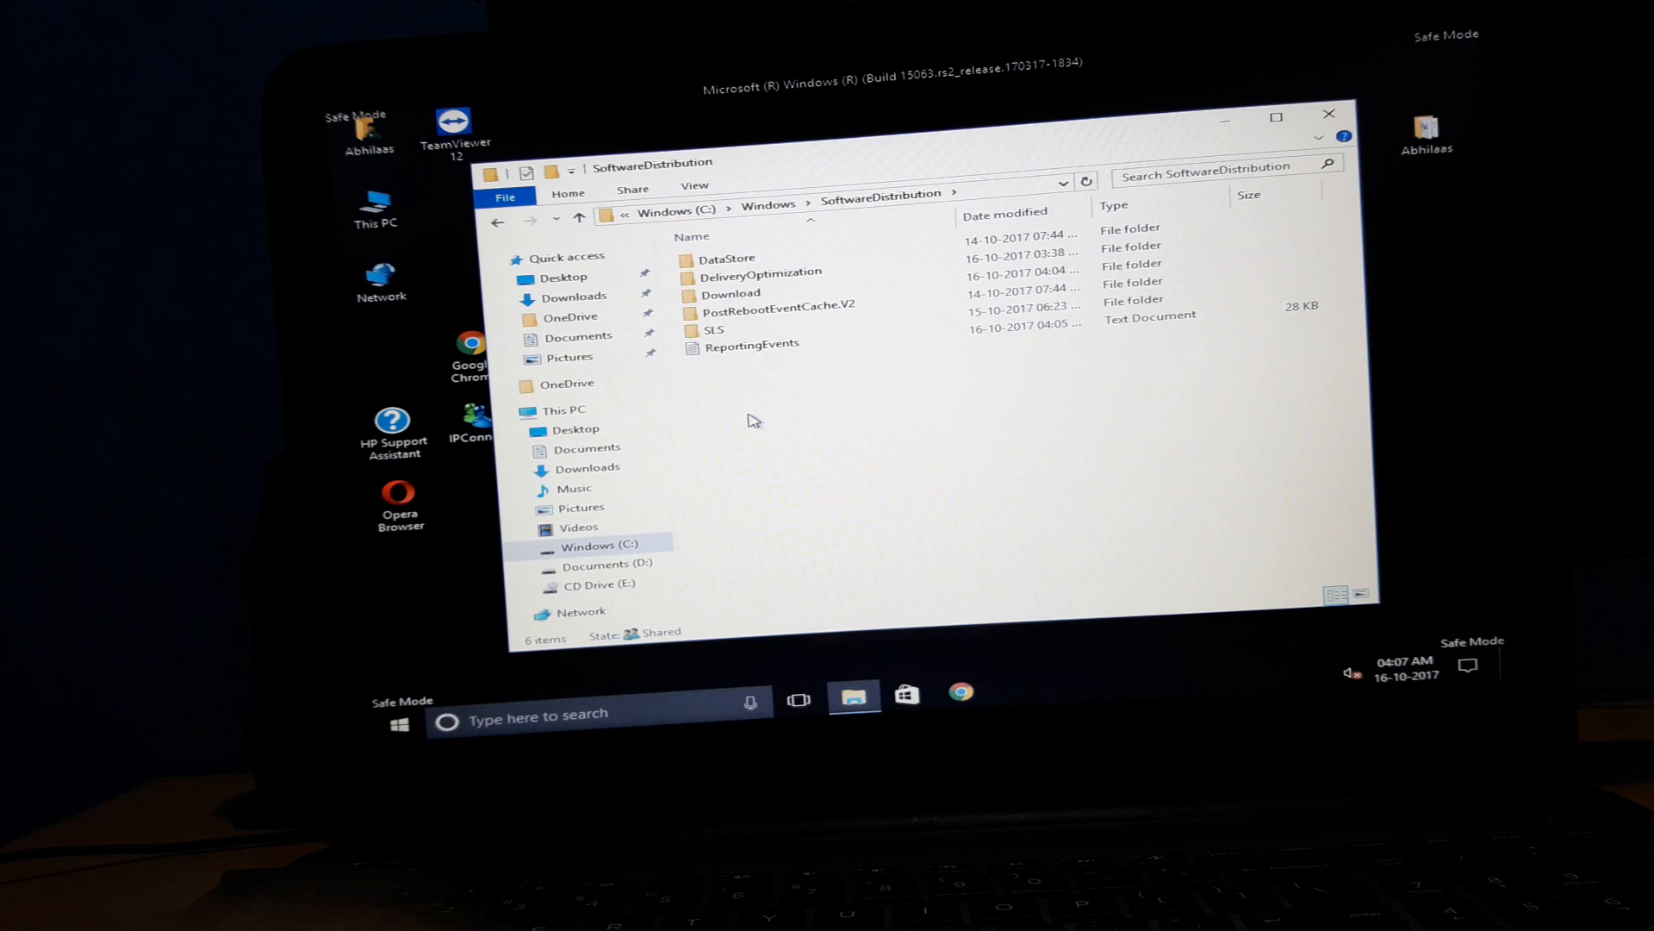
pyautogui.press('ctrl+a')
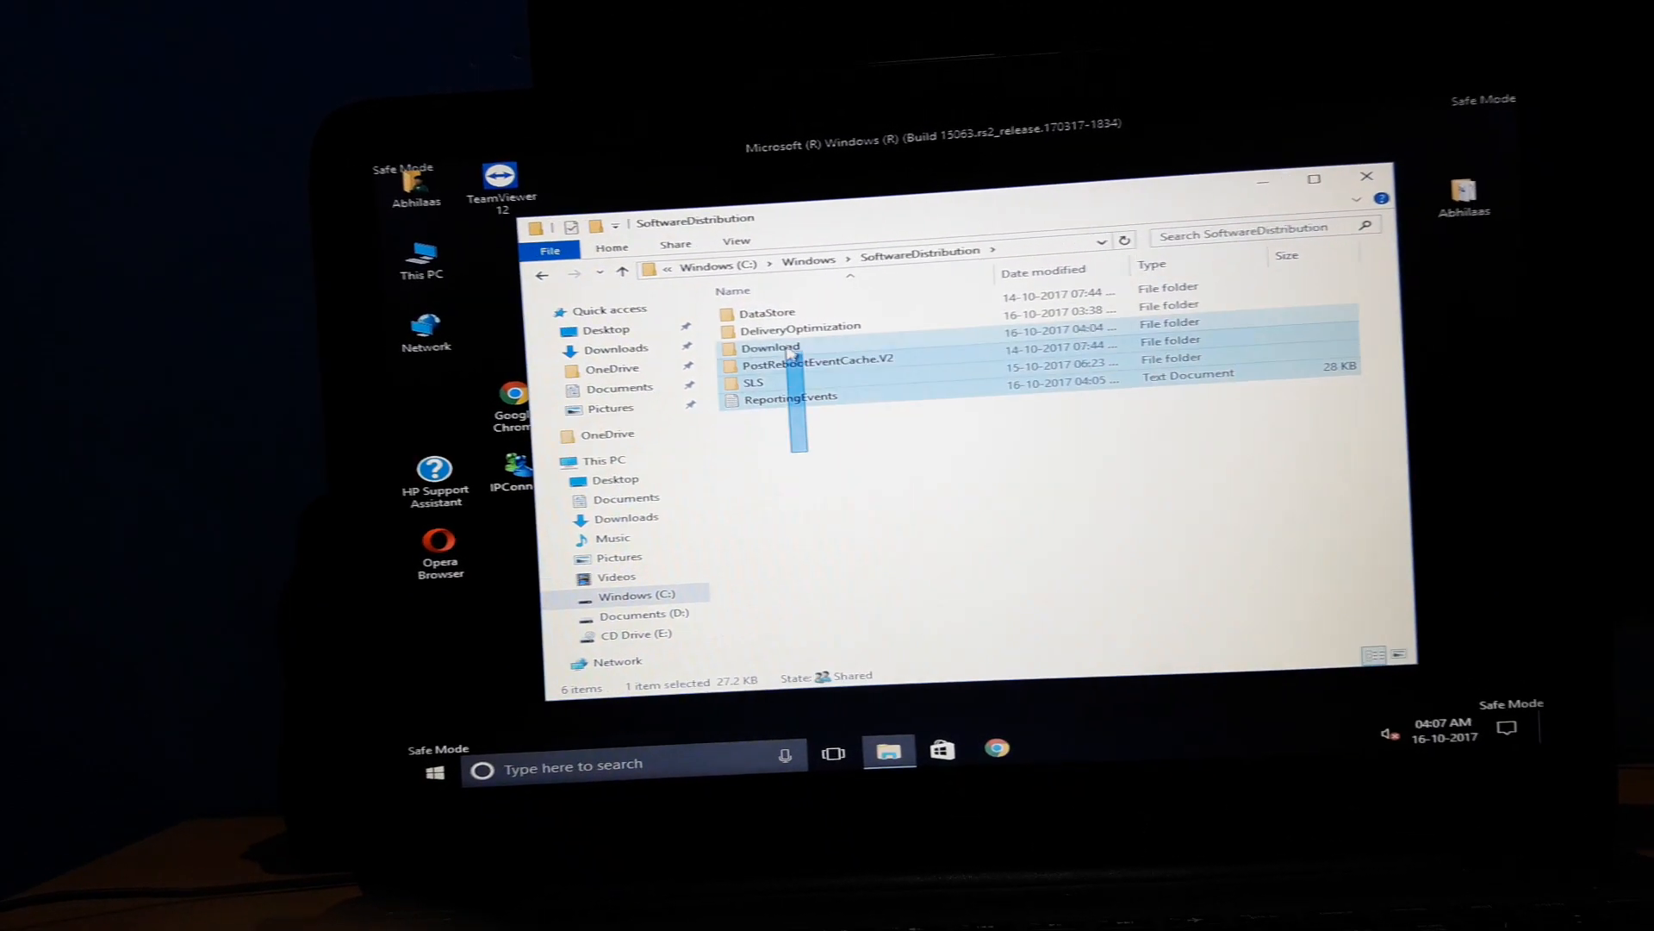
pyautogui.rightClick(771, 348)
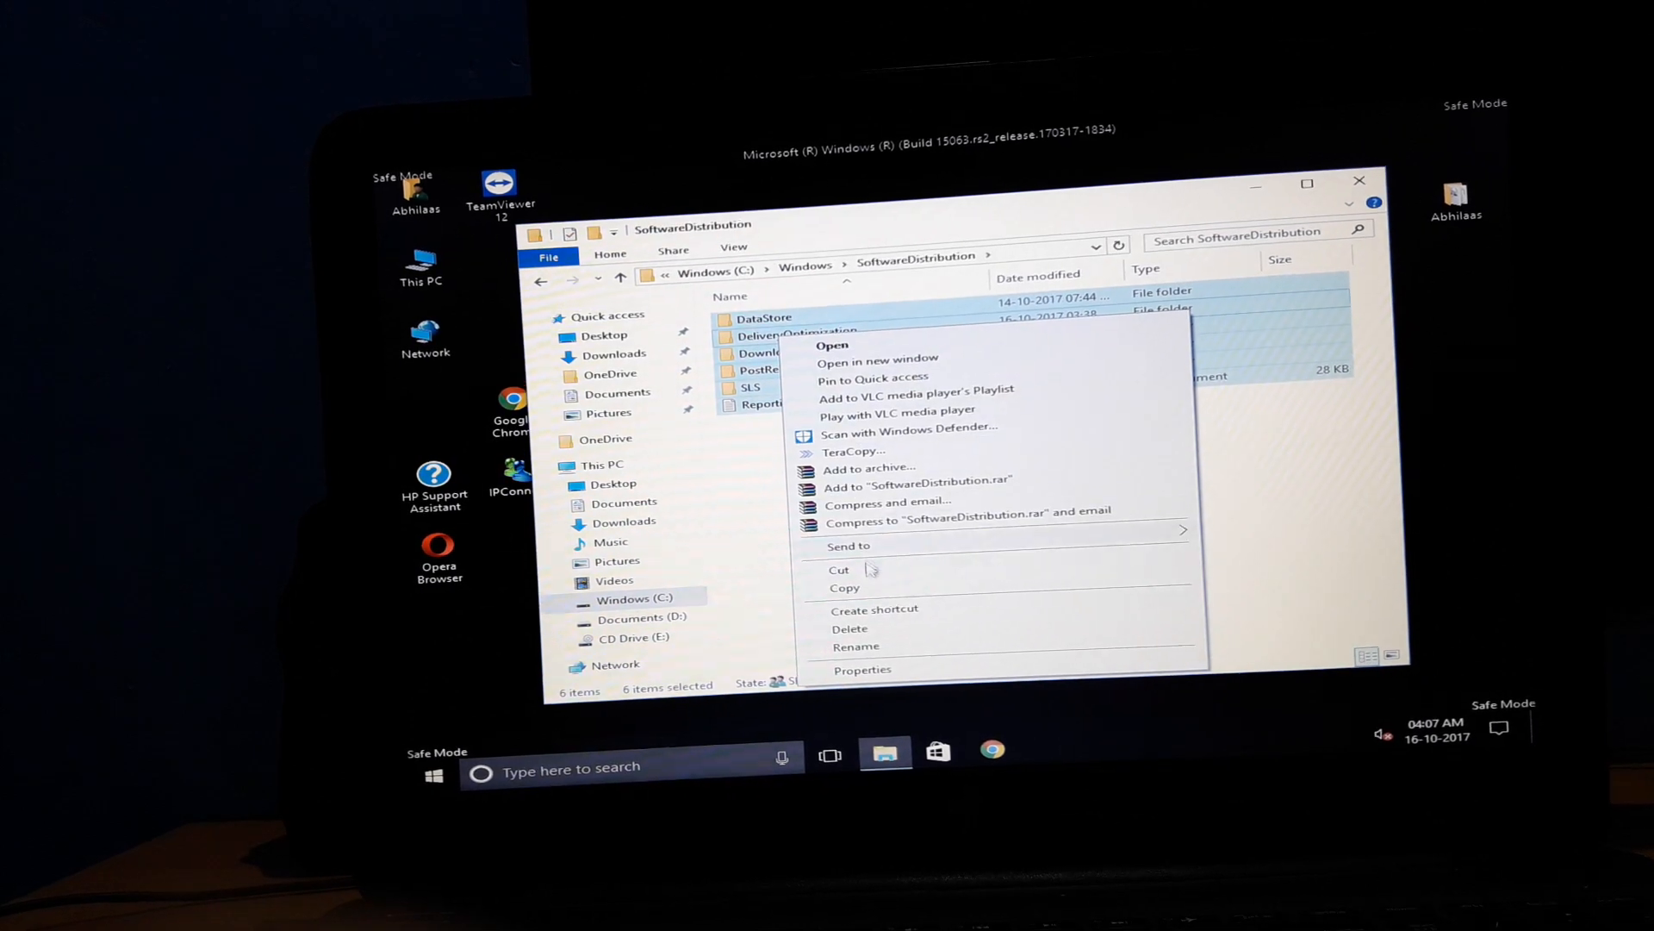
pyautogui.click(850, 629)
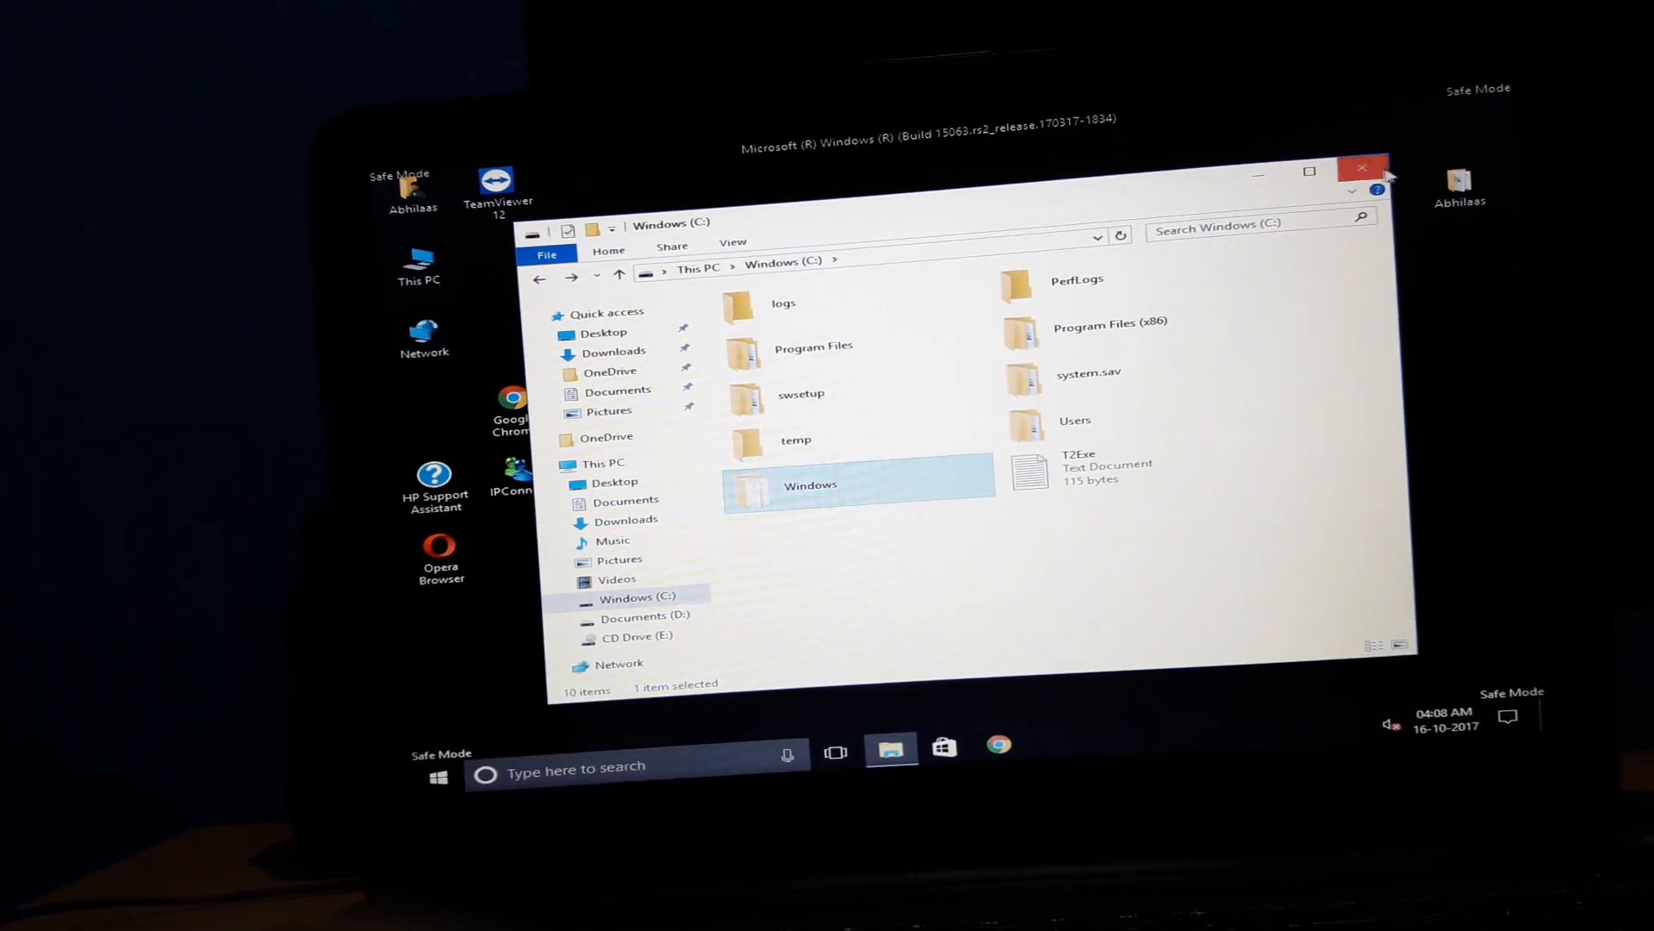
pyautogui.click(1360, 169)
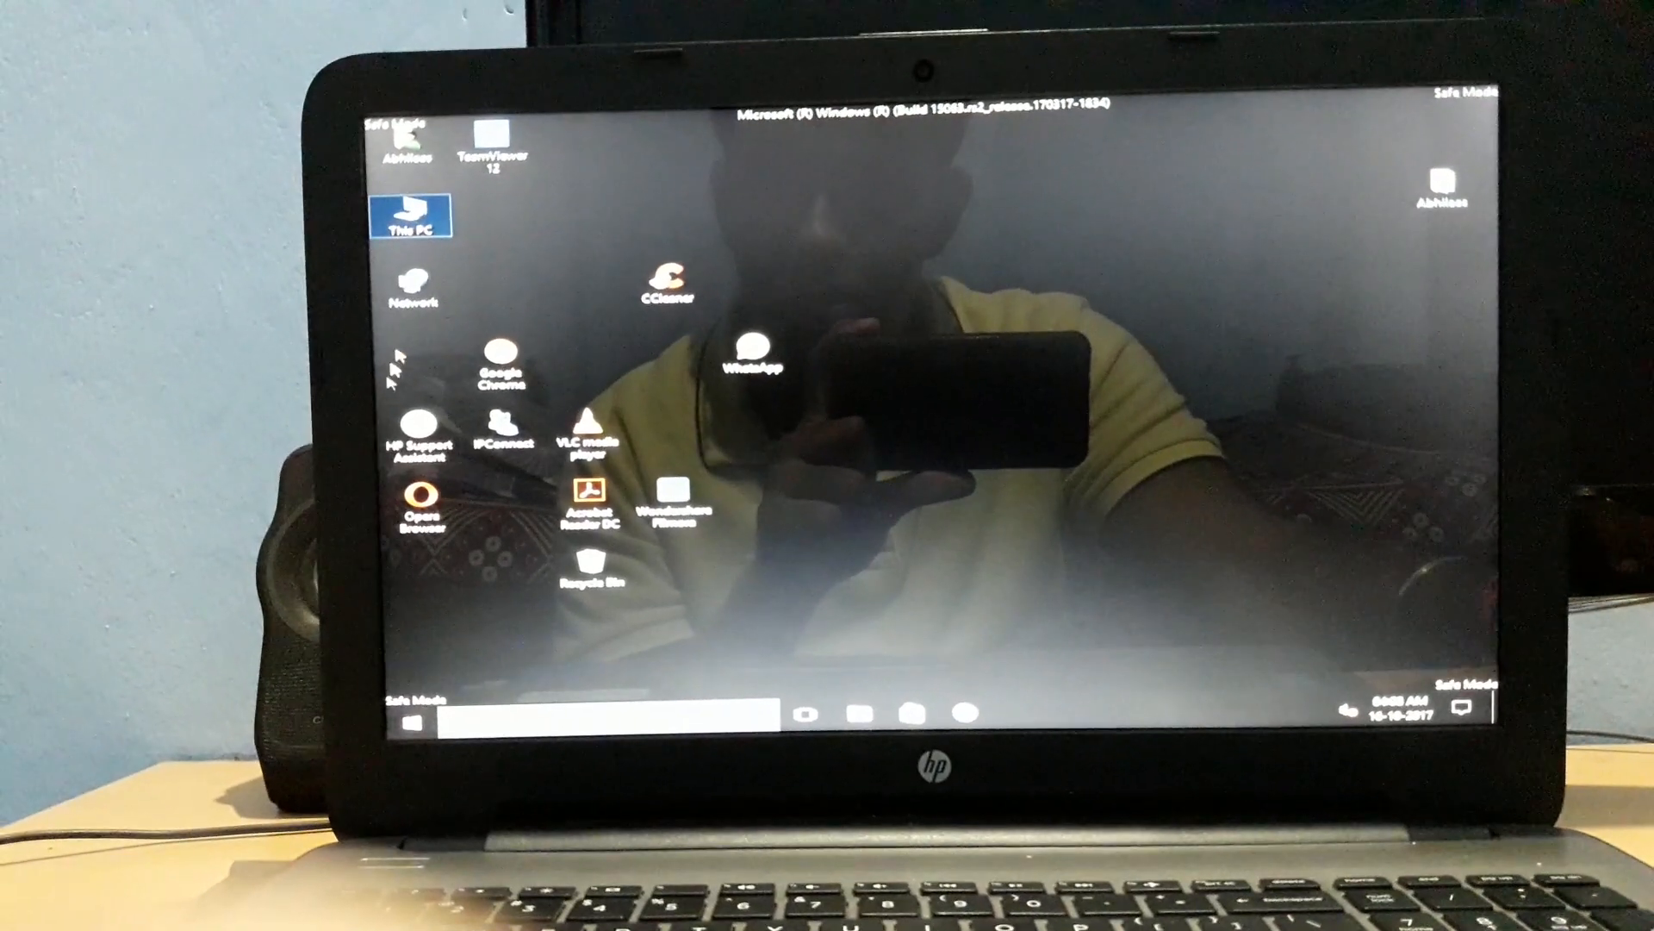
# - Start Disk Cleanup from the Windows (C:) drive properties (21.7 GB used, 78.2 GB free)
pyautogui.doubleClick(410, 221)
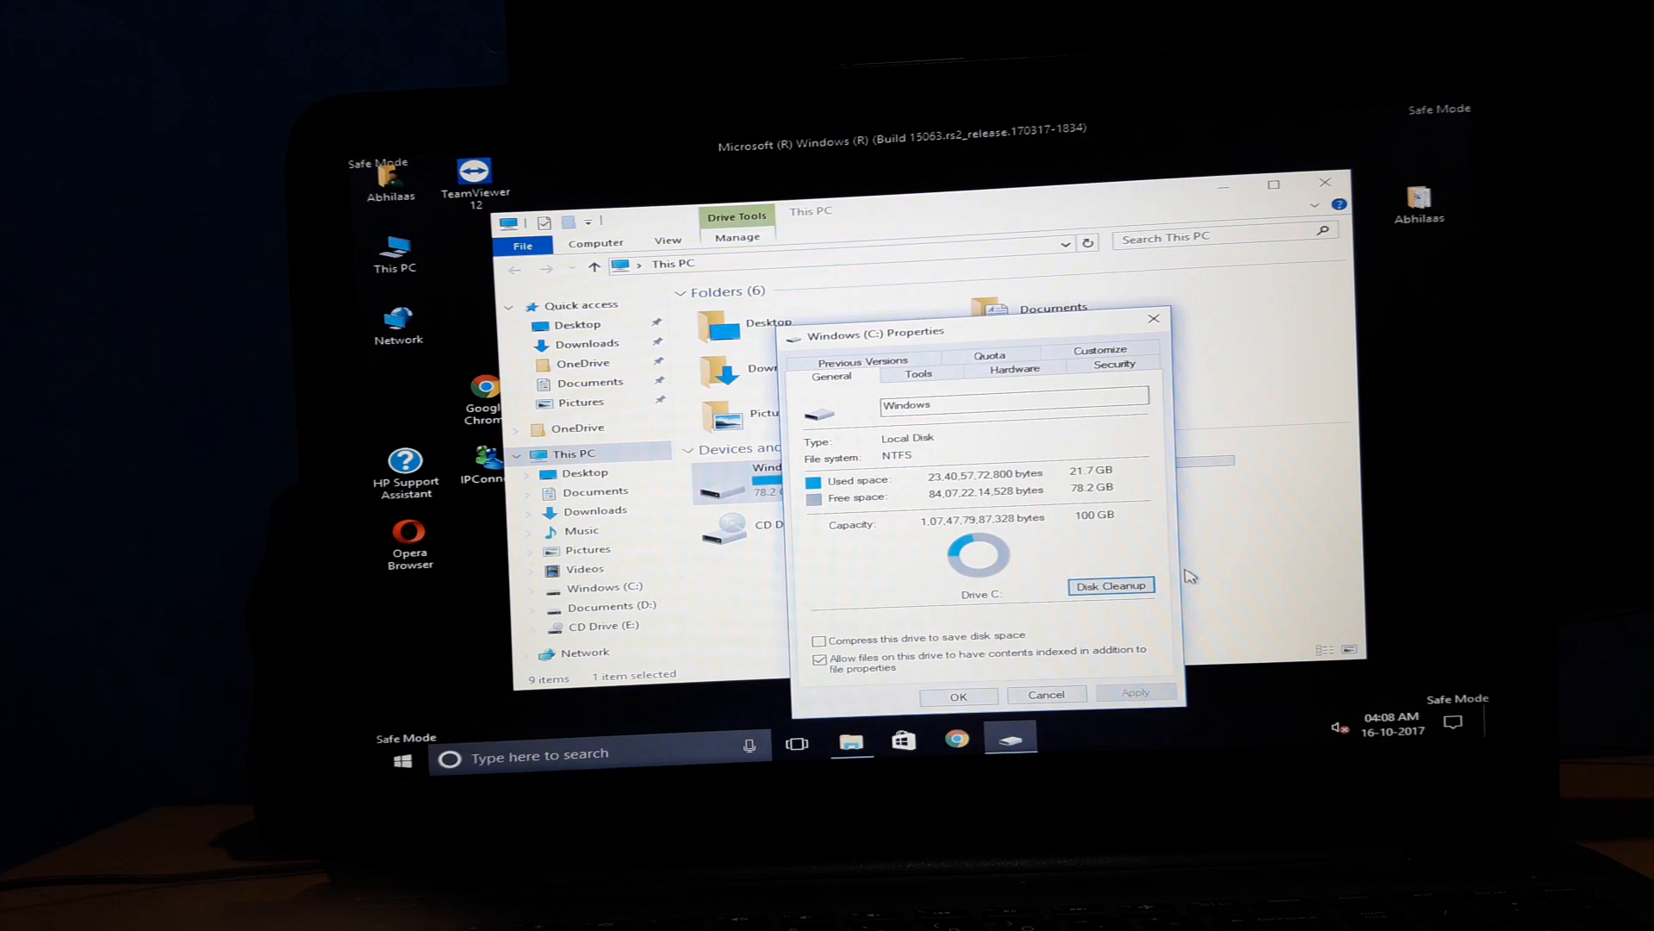
pyautogui.click(1110, 586)
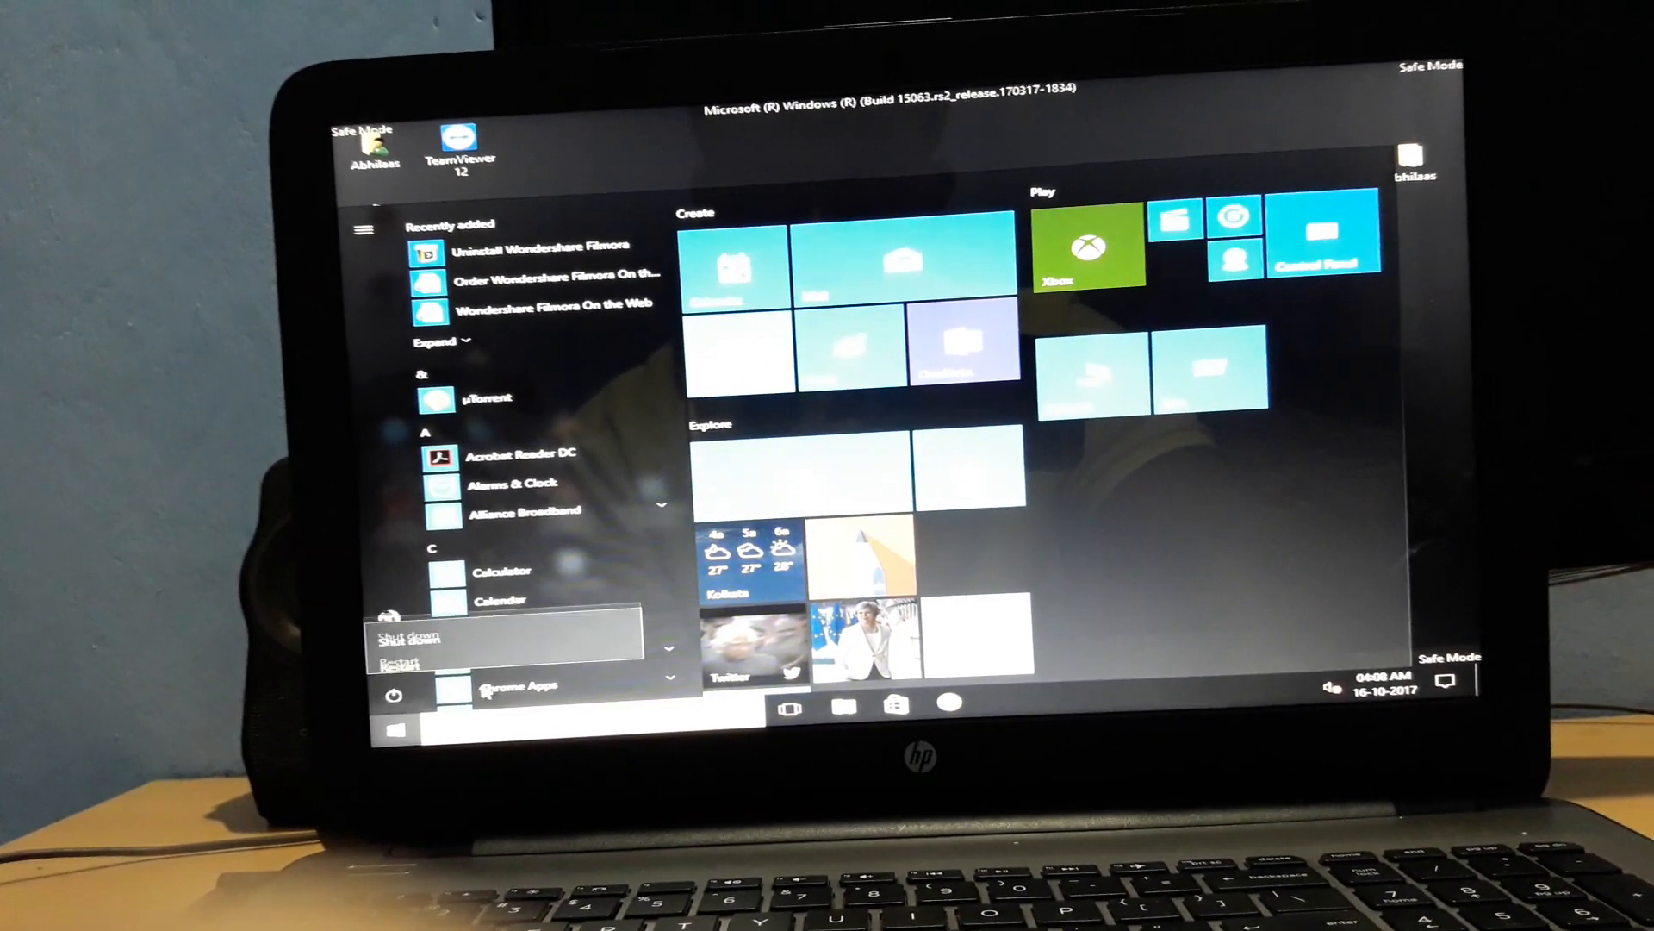
# - Restart the computer from the Start menu's Power options
pyautogui.click(401, 663)
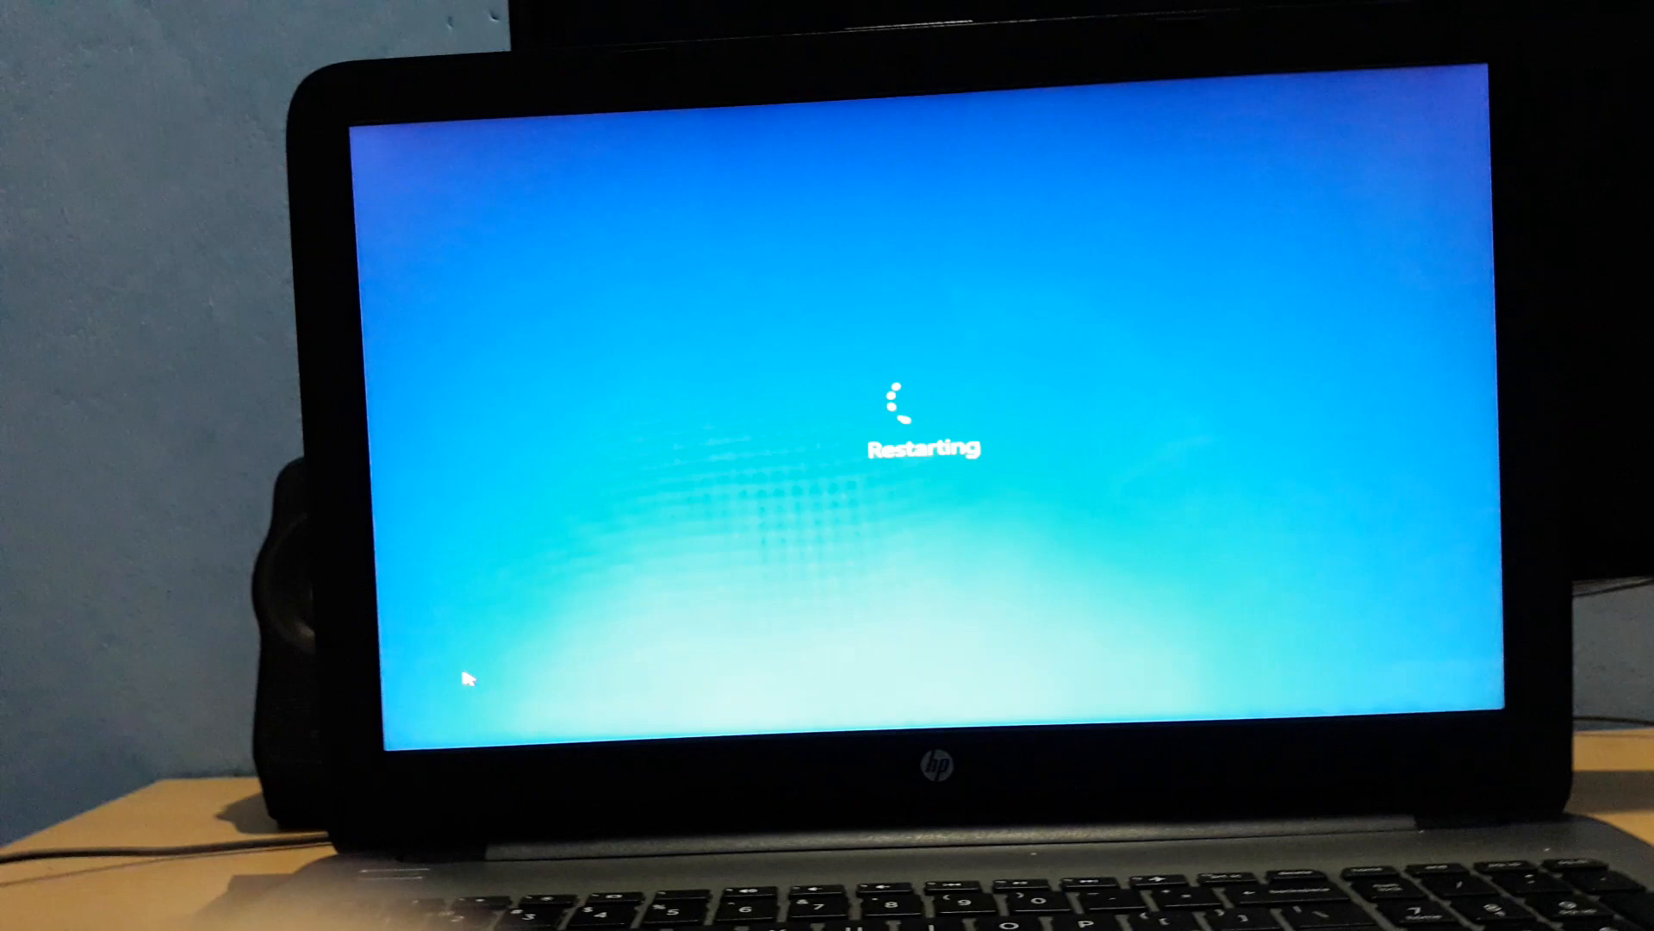